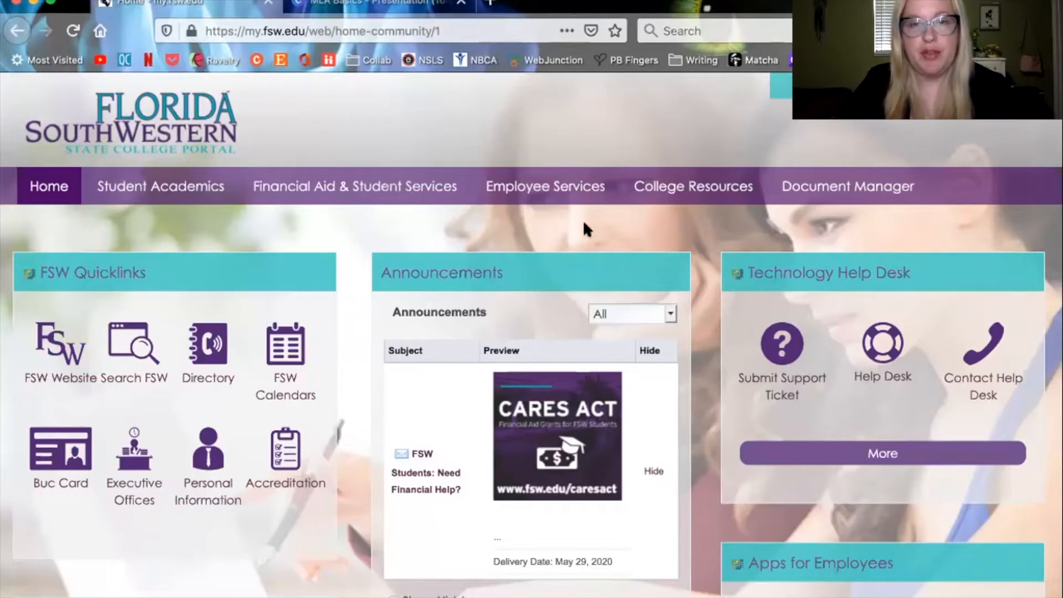
pyautogui.moveTo(22, 190)
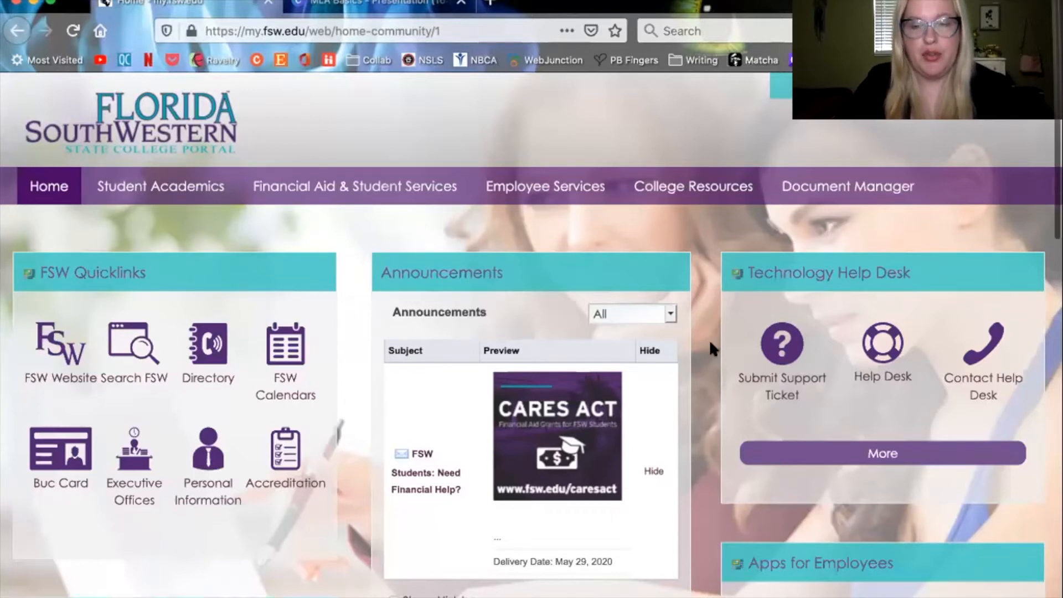
# Scroll the FSW Portal home page down to the Apps for Employees section.
pyautogui.scroll(-3)
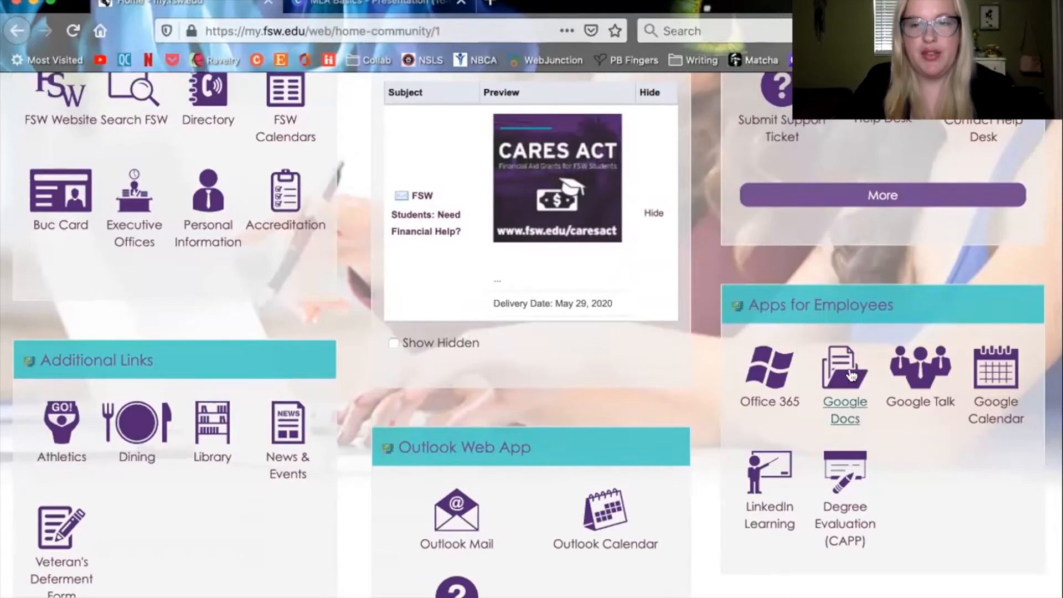
pyautogui.moveTo(838, 395)
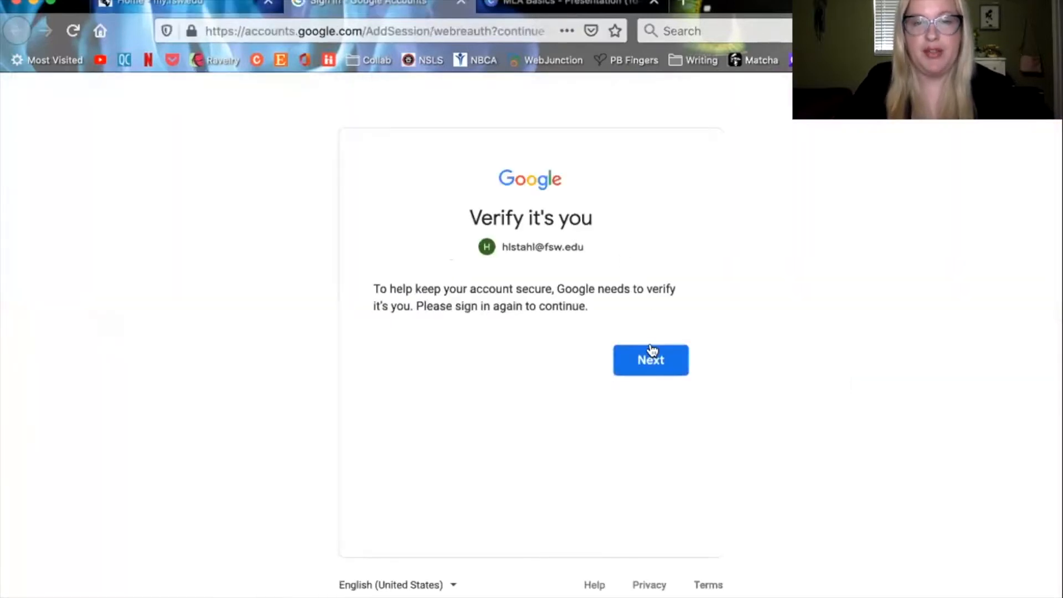
# Continue the Google verification and submit the password to sign in.
pyautogui.click(650, 360)
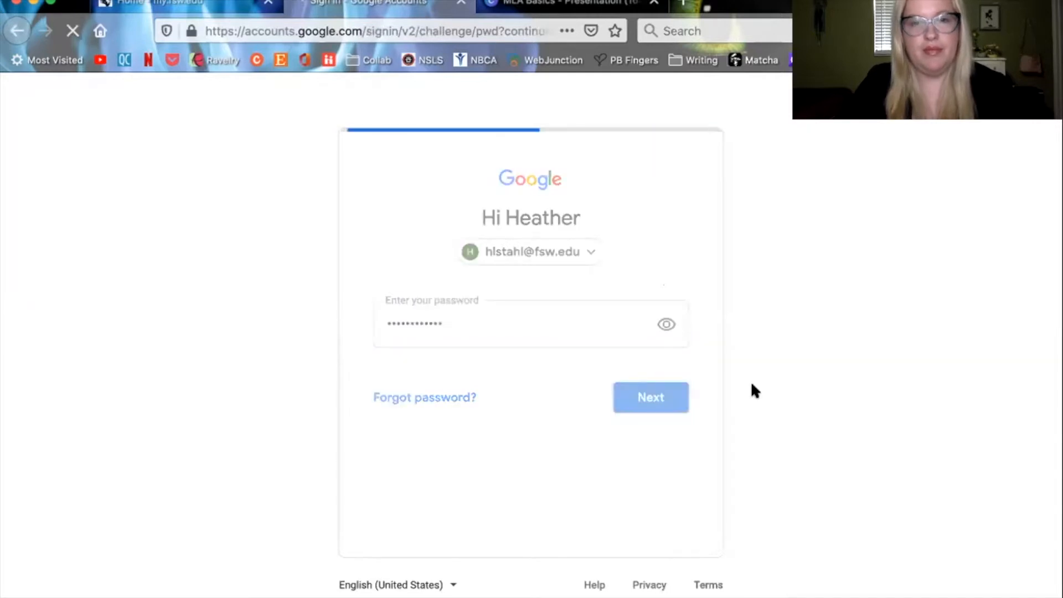
pyautogui.click(651, 397)
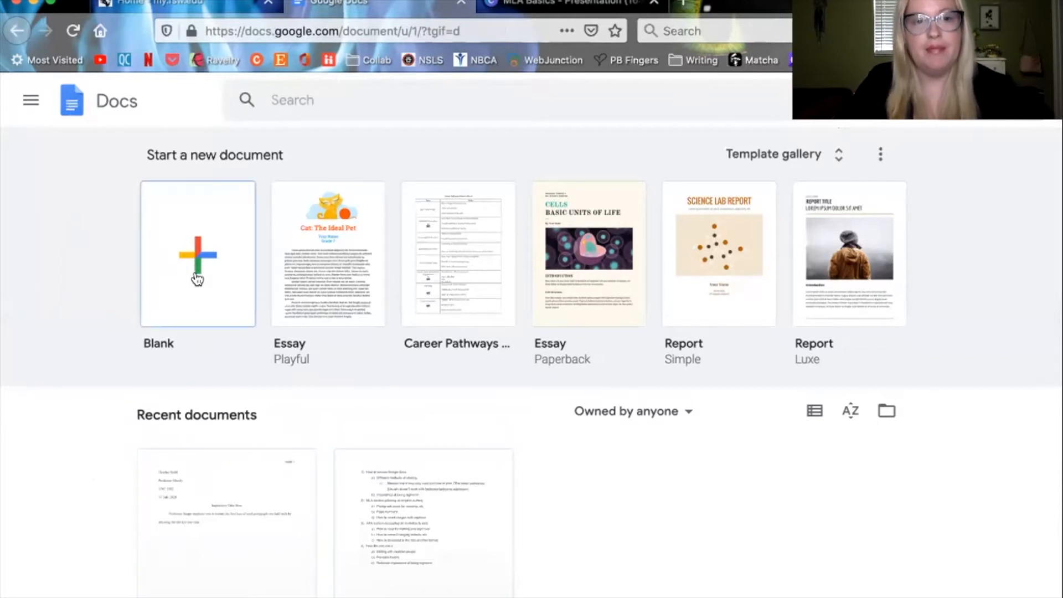
pyautogui.moveTo(194, 242)
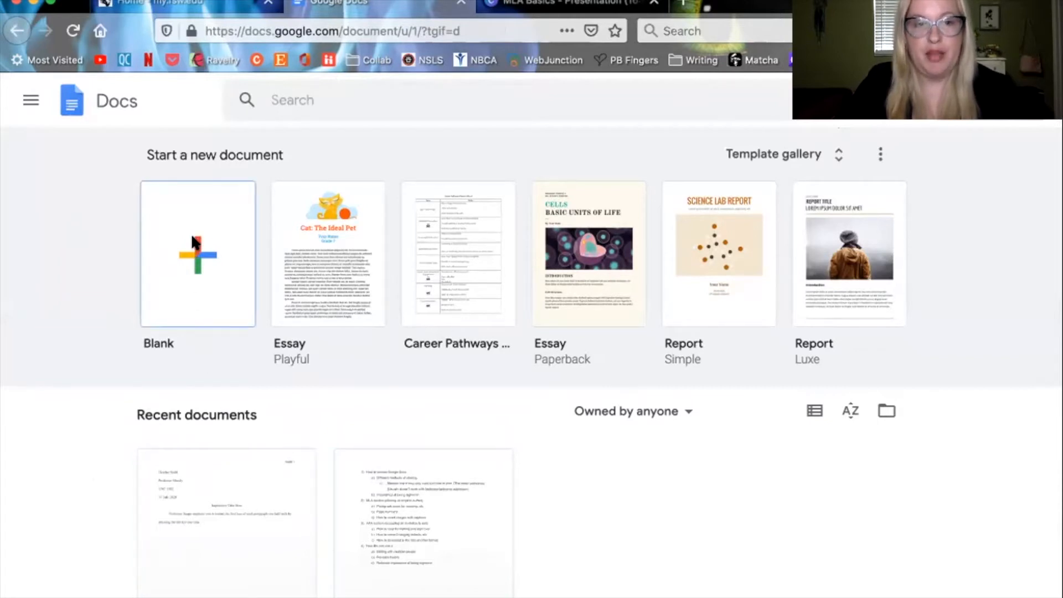
# Start a new blank document from the Docs template gallery.
pyautogui.click(197, 254)
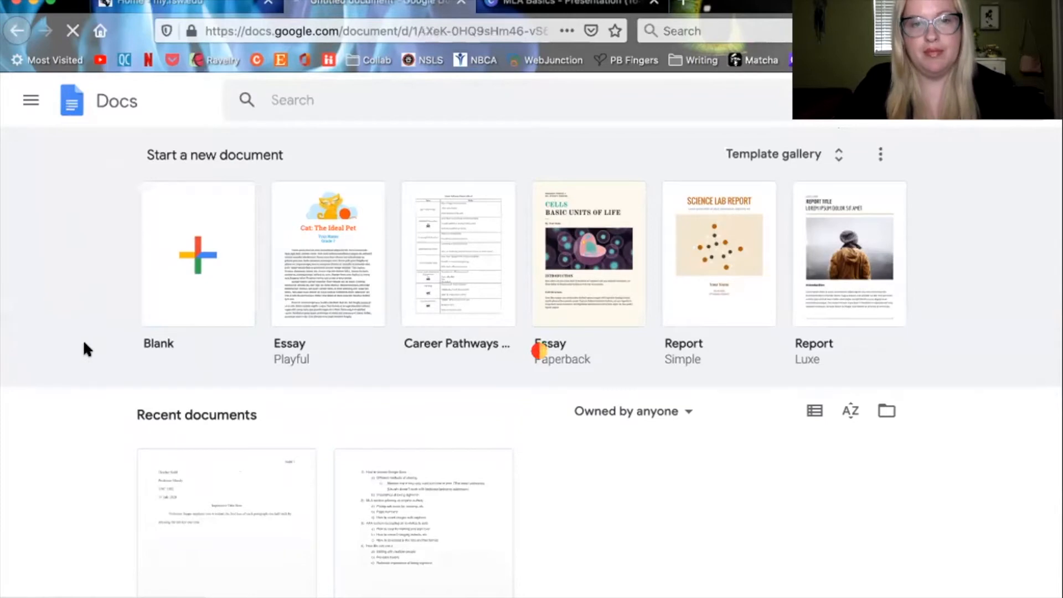
pyautogui.click(197, 254)
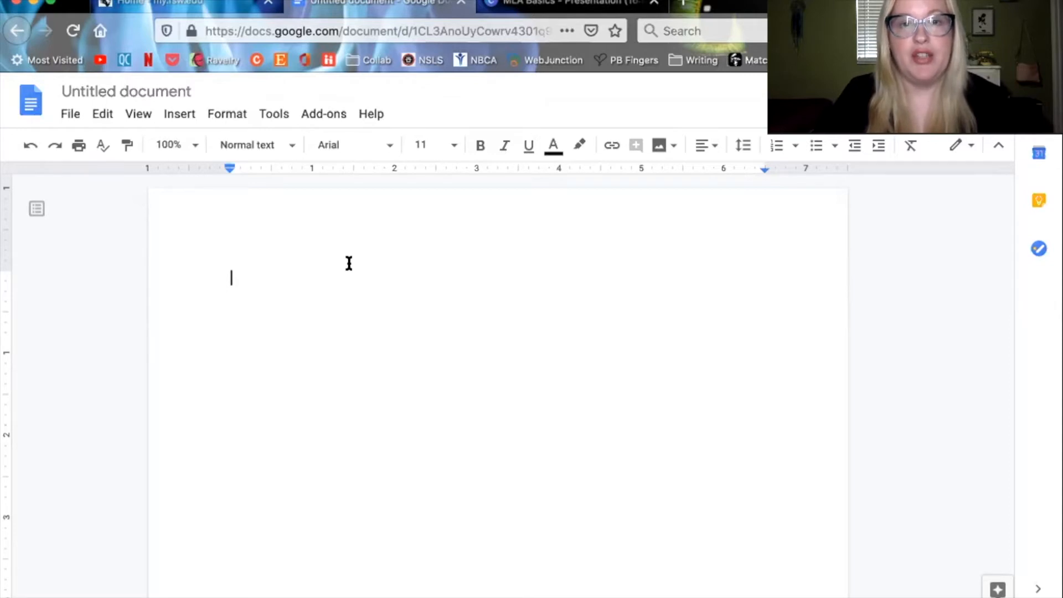
pyautogui.moveTo(333, 208)
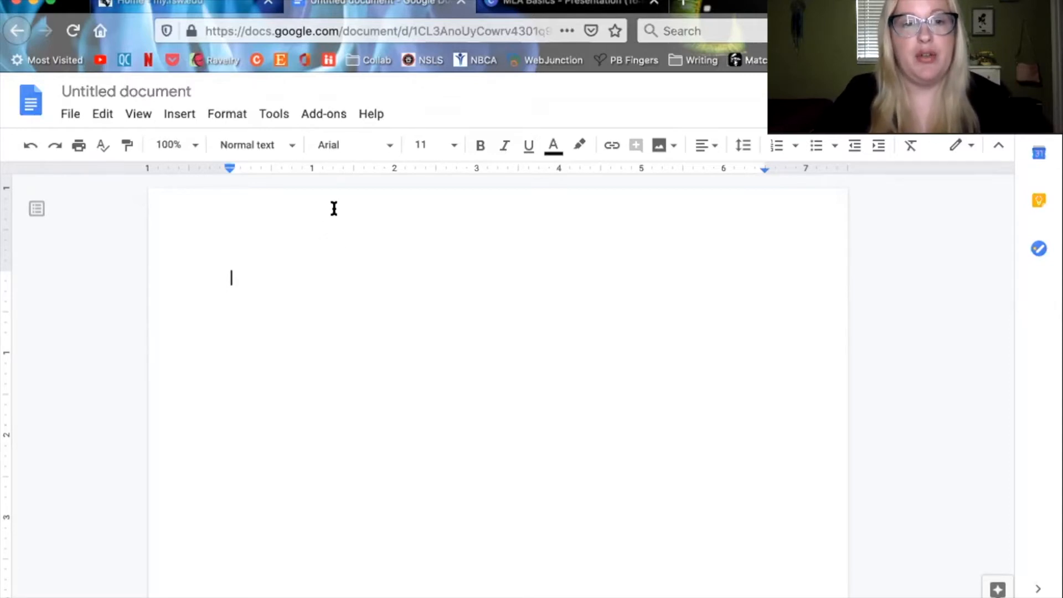
pyautogui.moveTo(391, 149)
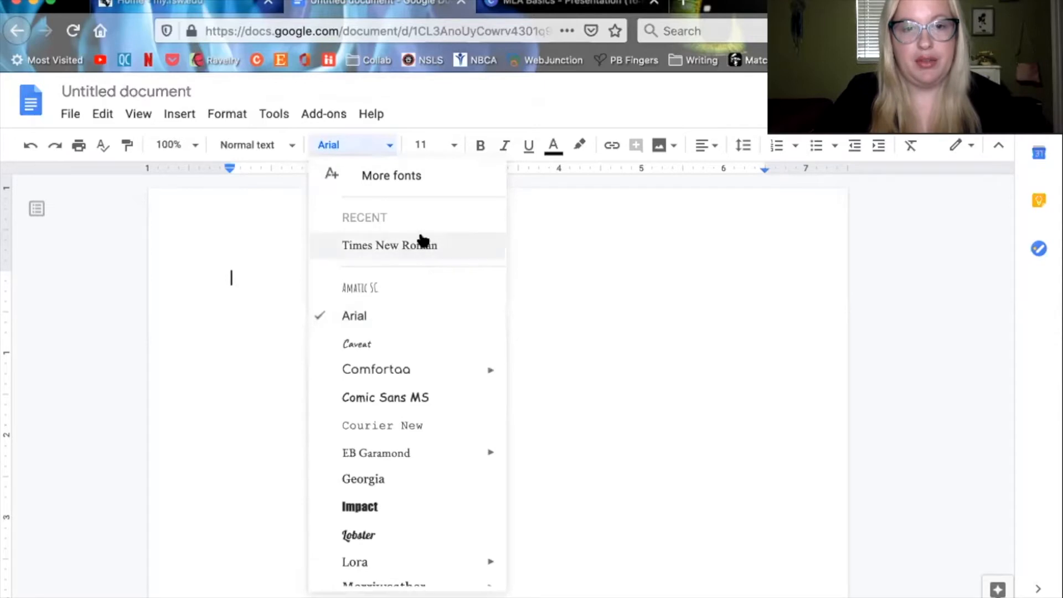
# Set the document font to Times New Roman at size 12.
pyautogui.scroll(-3)
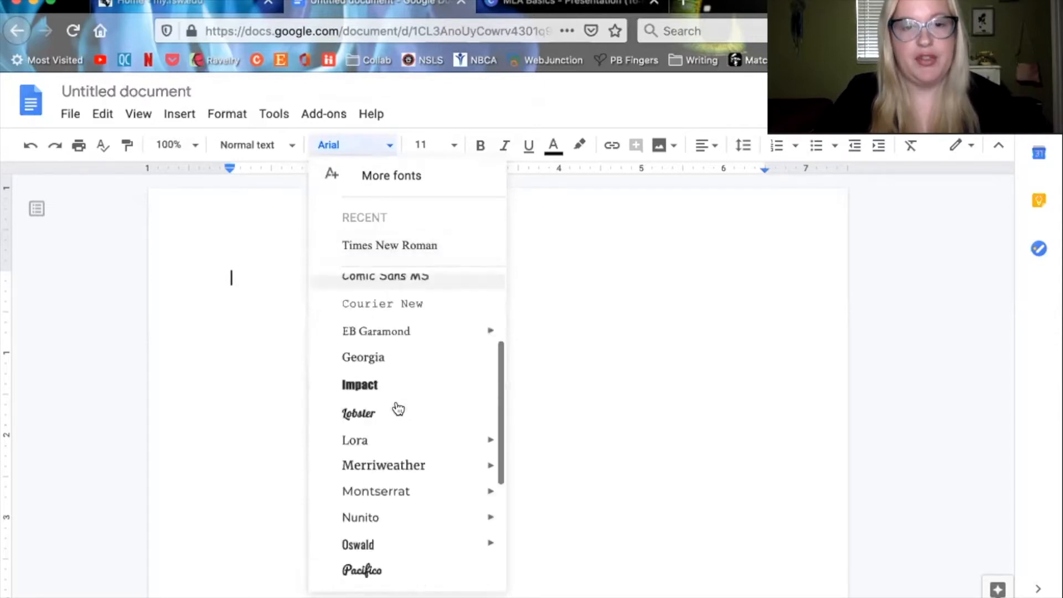
pyautogui.scroll(-3)
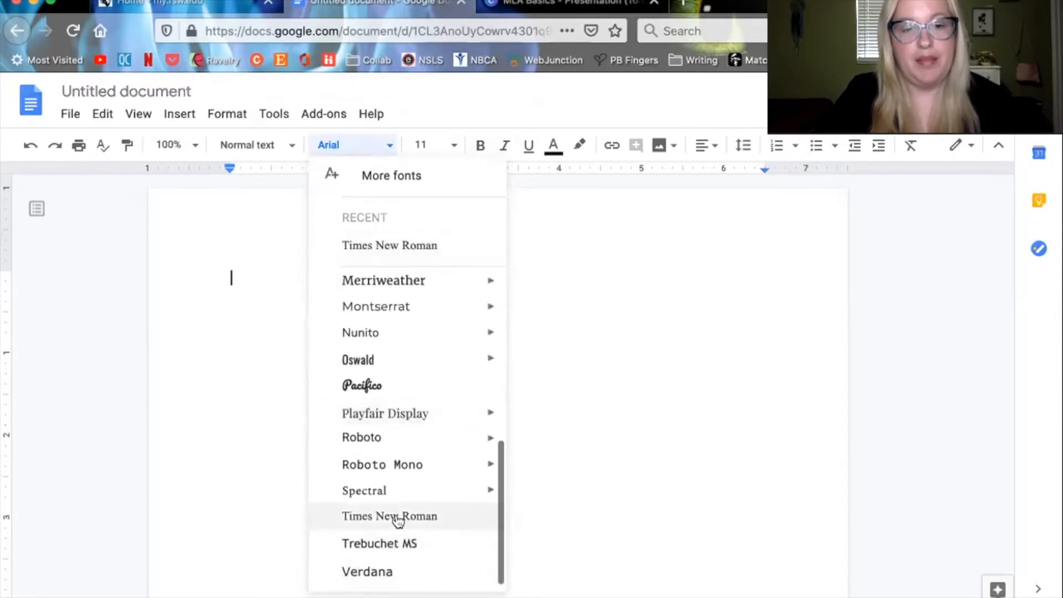
pyautogui.click(390, 516)
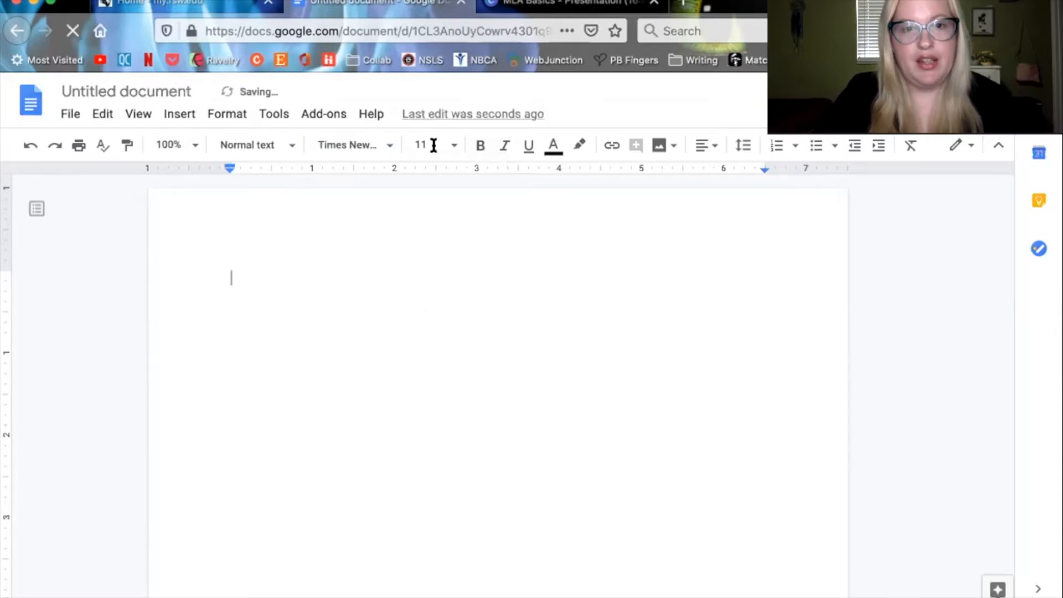
pyautogui.moveTo(413, 146)
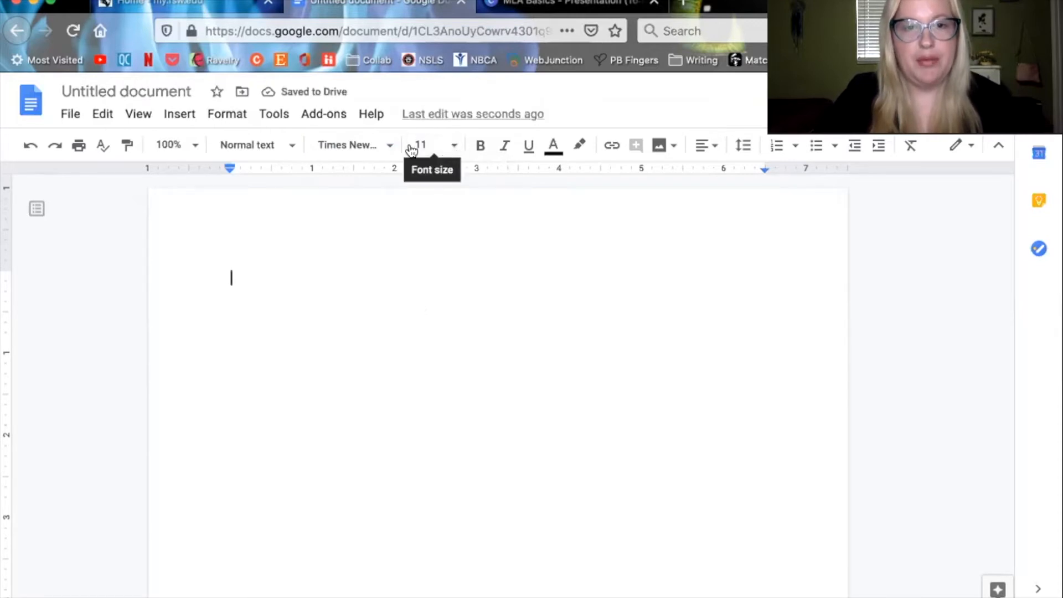
pyautogui.click(454, 144)
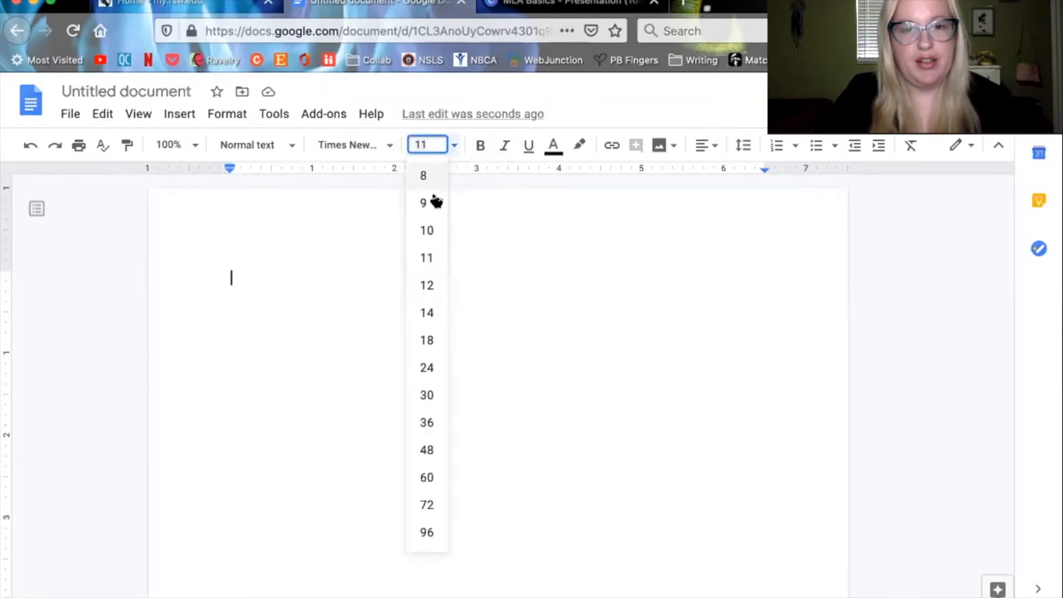
pyautogui.click(426, 286)
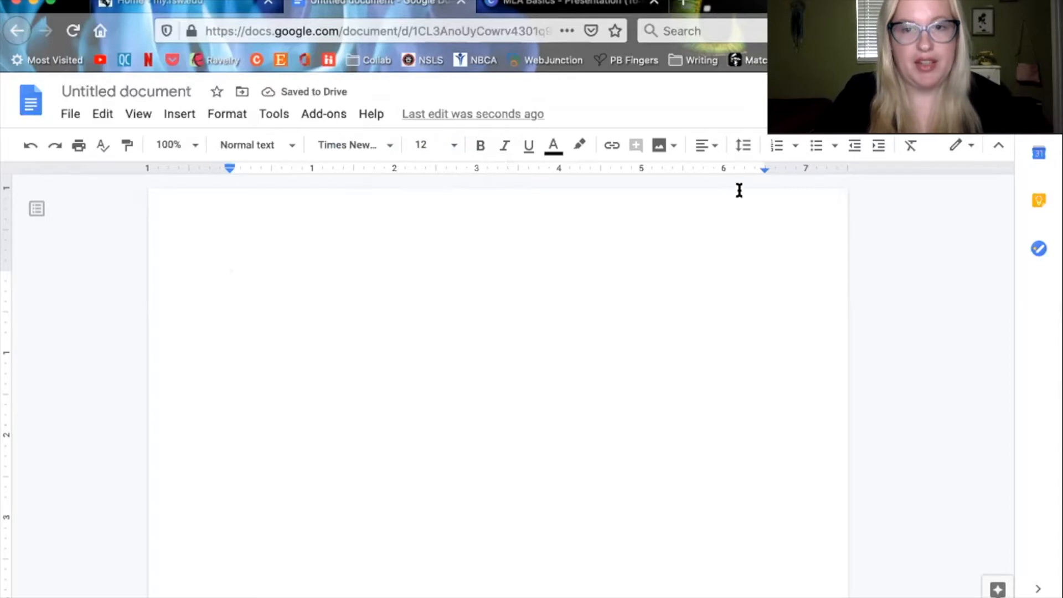
pyautogui.moveTo(742, 144)
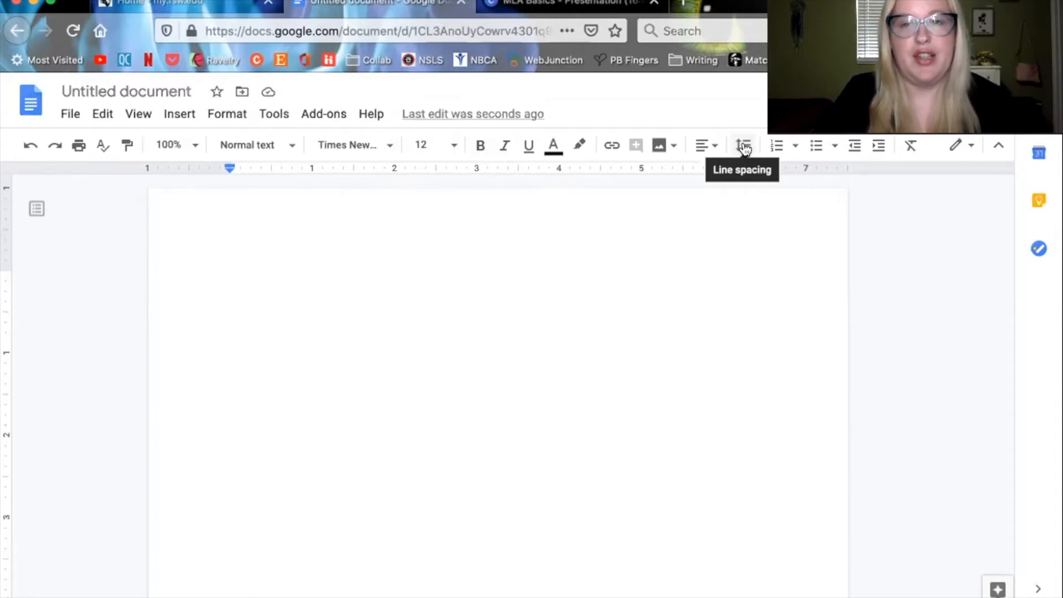
# Set the line spacing to Double.
pyautogui.click(742, 145)
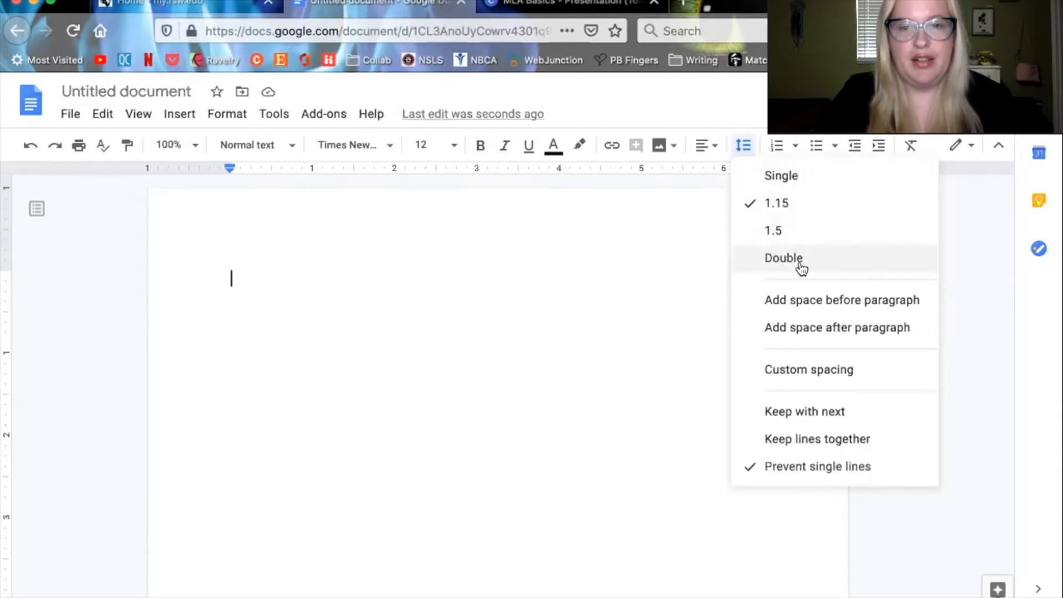
pyautogui.click(784, 258)
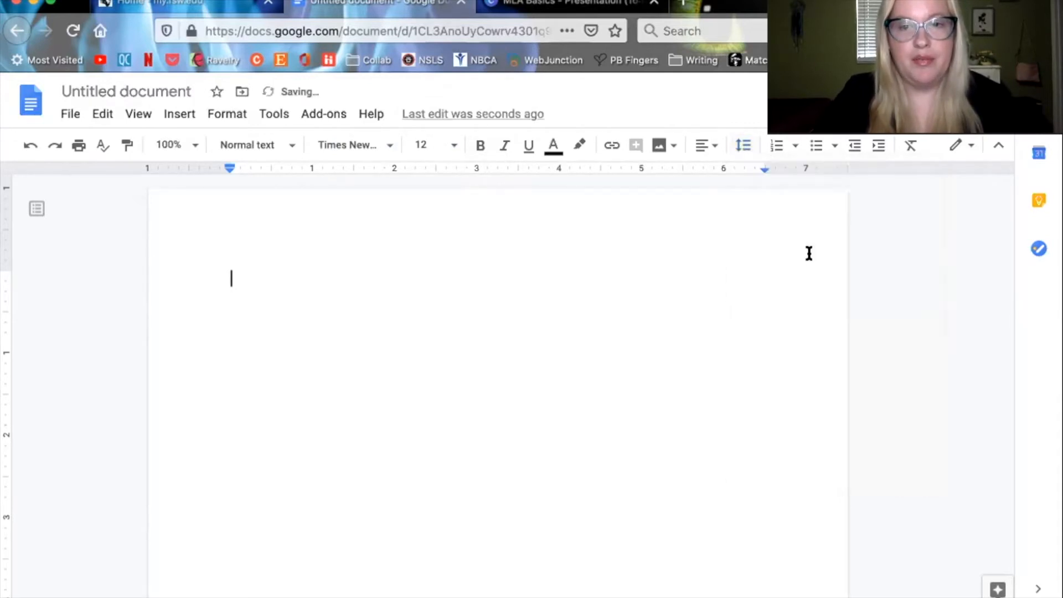
pyautogui.moveTo(398, 287)
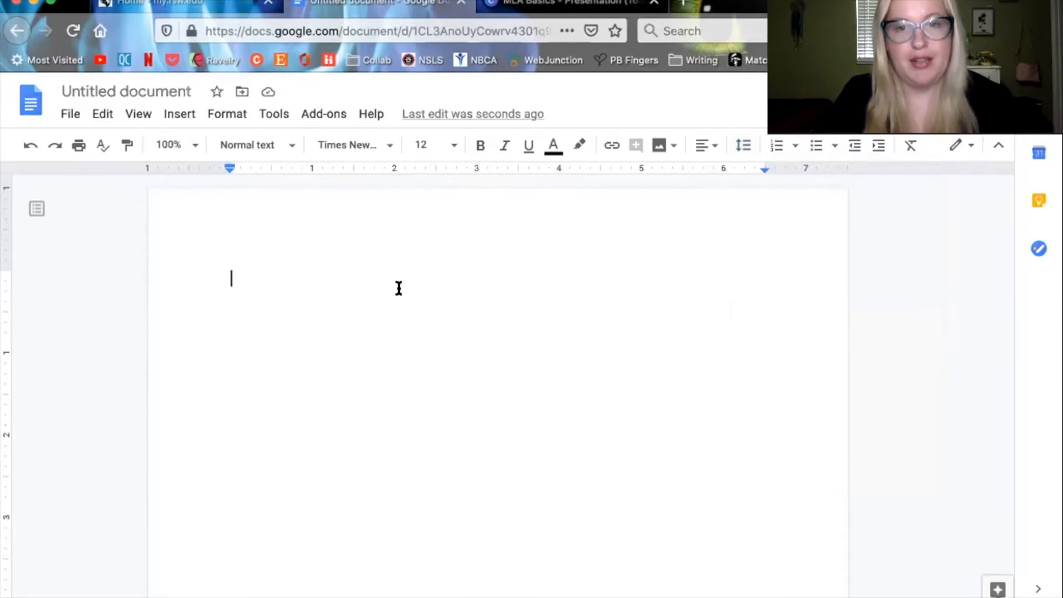
pyautogui.moveTo(589, 272)
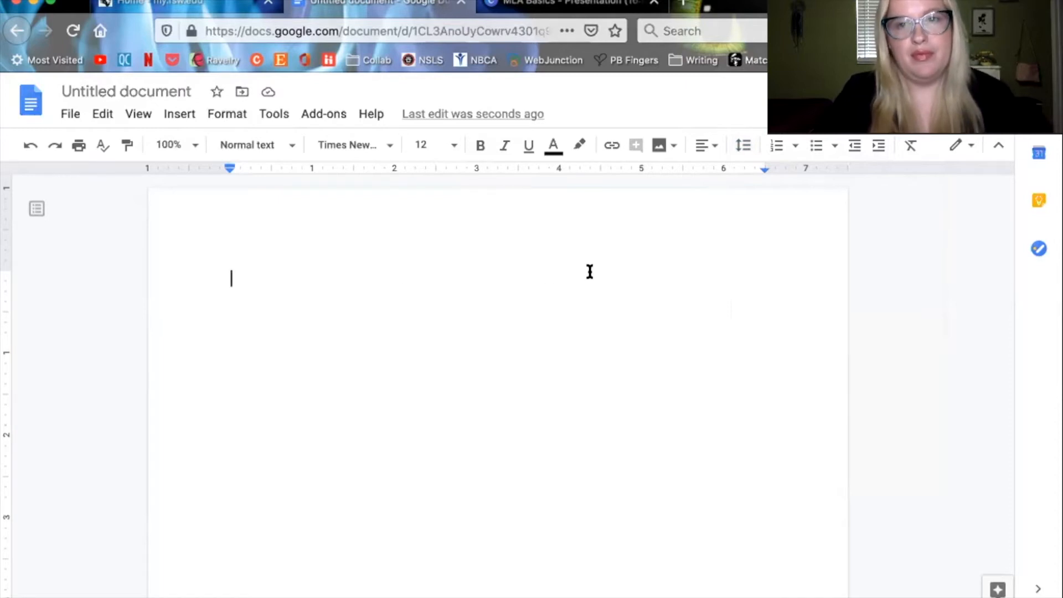
pyautogui.moveTo(365, 261)
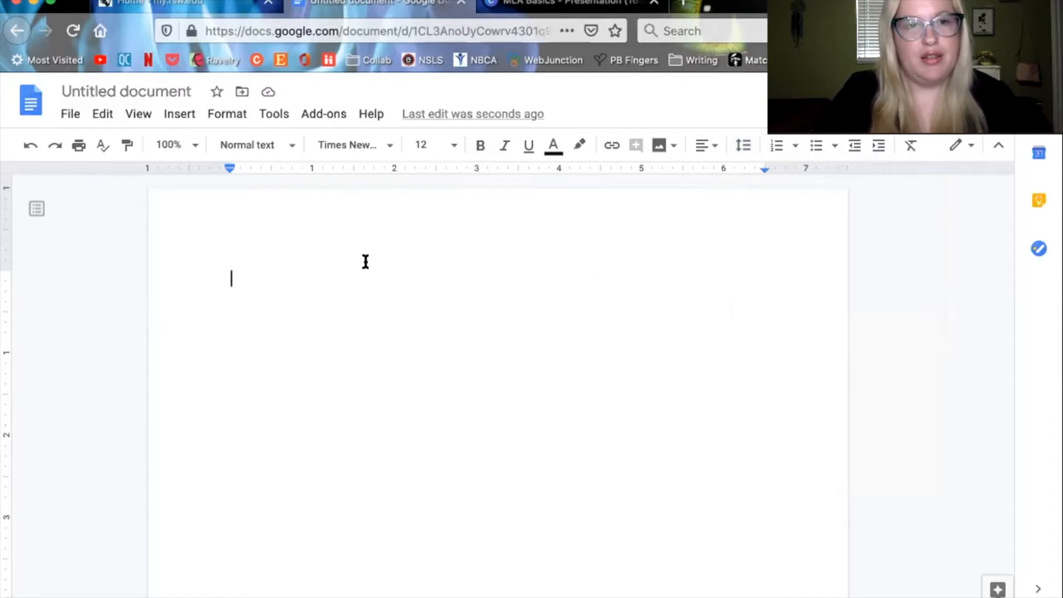
pyautogui.moveTo(265, 272)
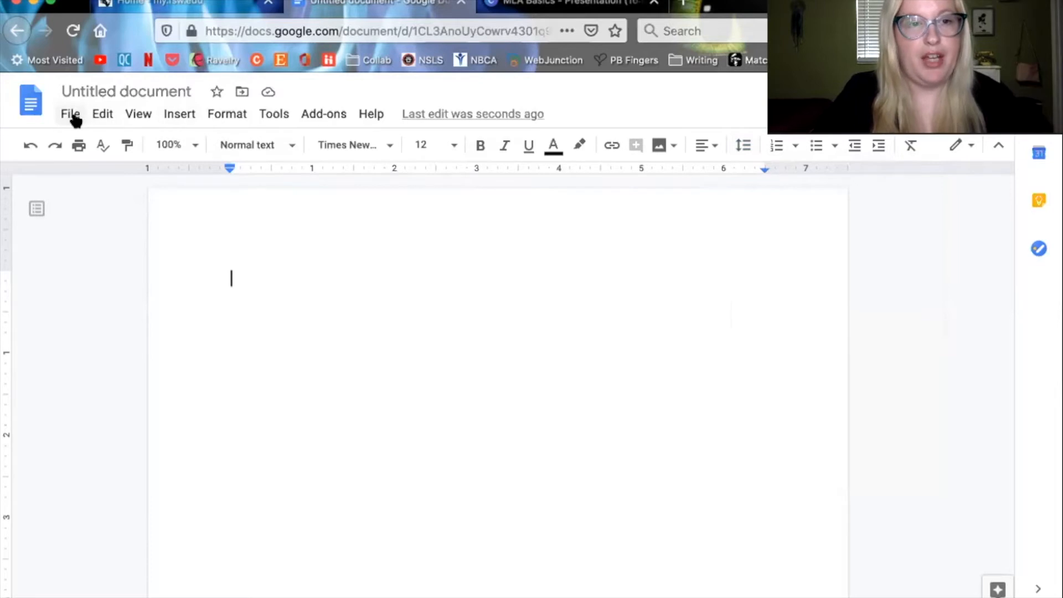
# Confirm 1-inch margins on all sides in File > Page setup.
pyautogui.click(70, 114)
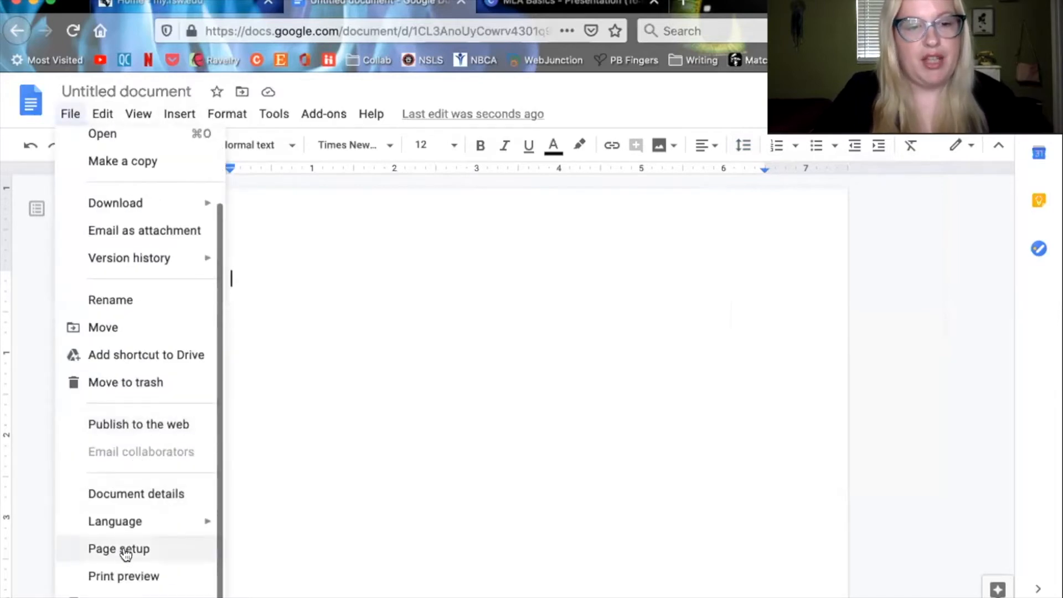
pyautogui.click(117, 549)
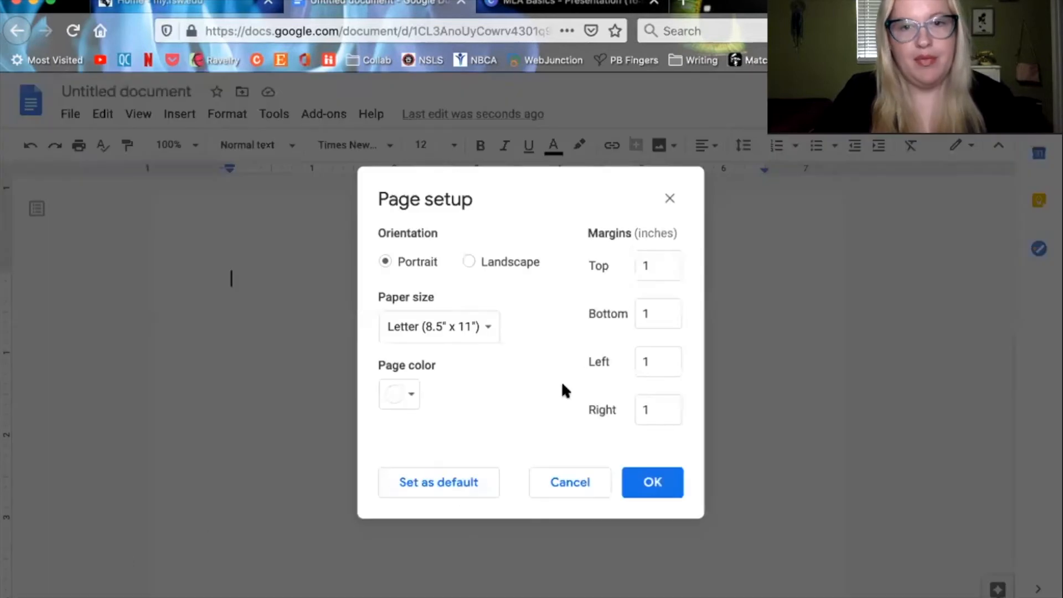
pyautogui.moveTo(606, 246)
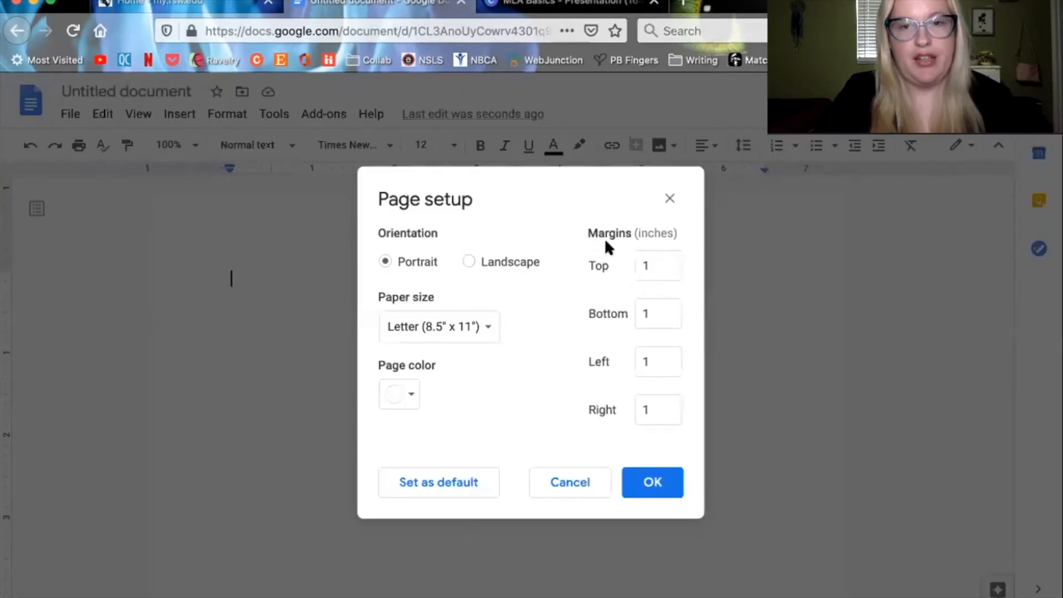
pyautogui.moveTo(624, 248)
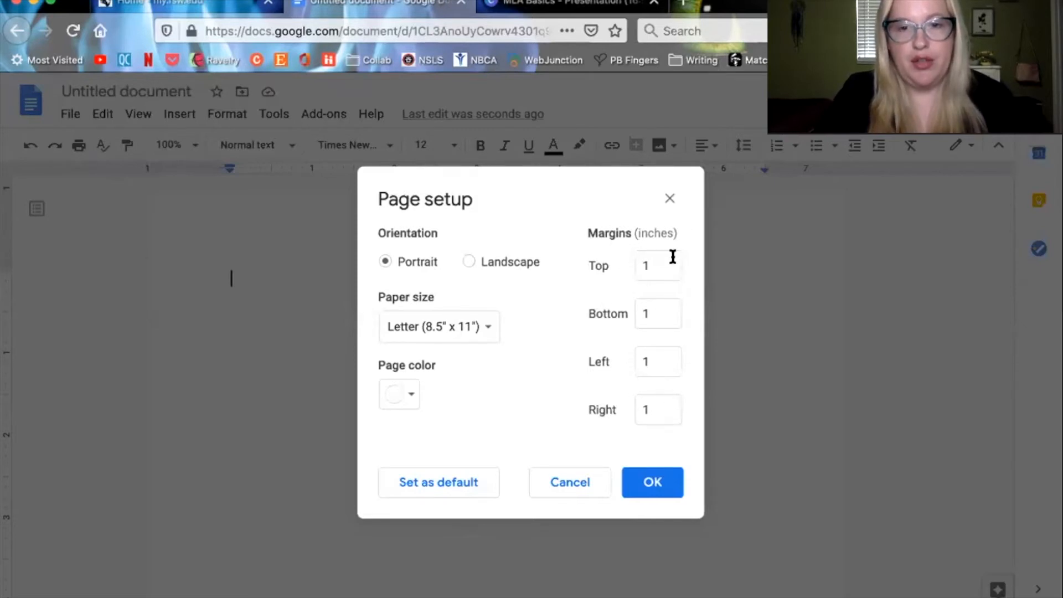
pyautogui.moveTo(635, 452)
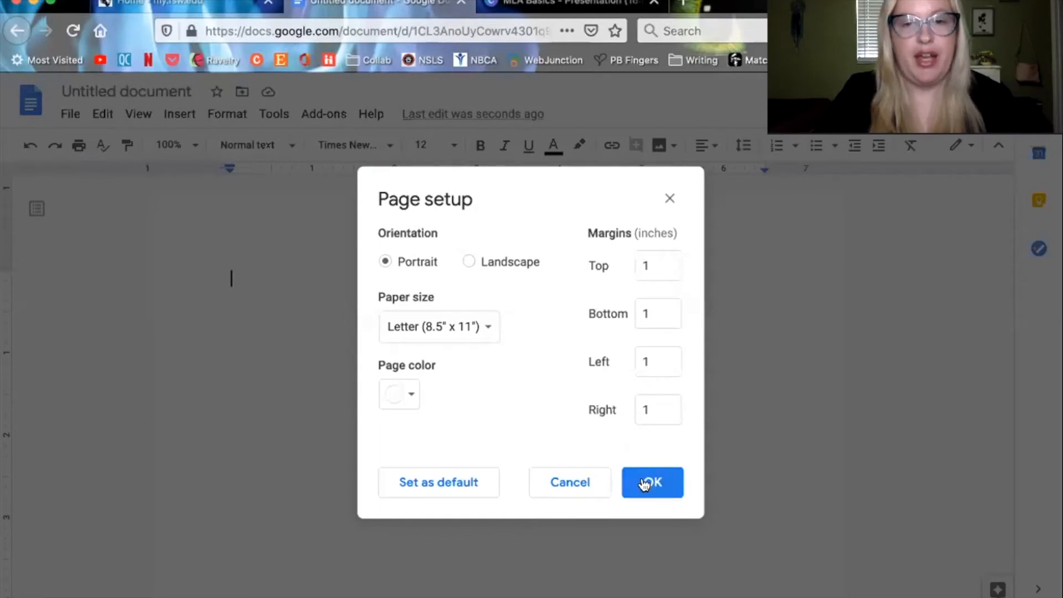
pyautogui.click(652, 482)
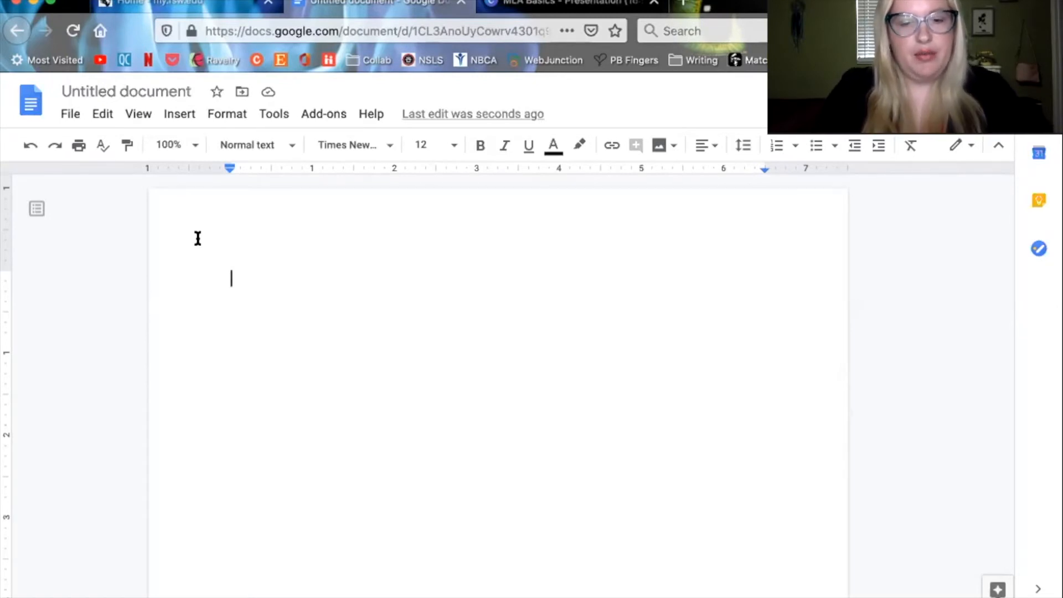
pyautogui.write('H')
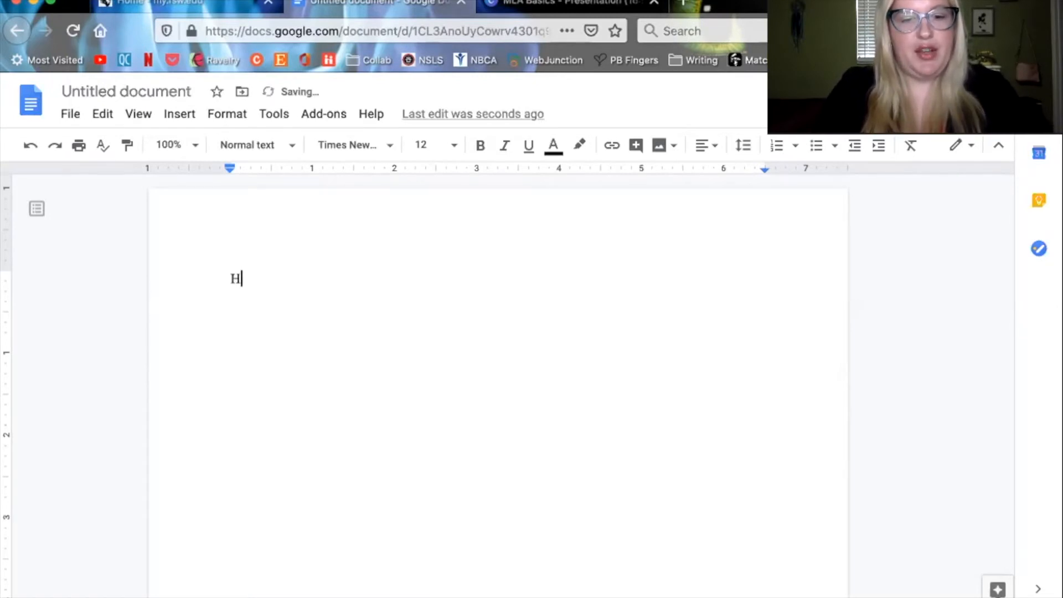
pyautogui.write('eather Stahl')
pyautogui.write('Professor Moo')
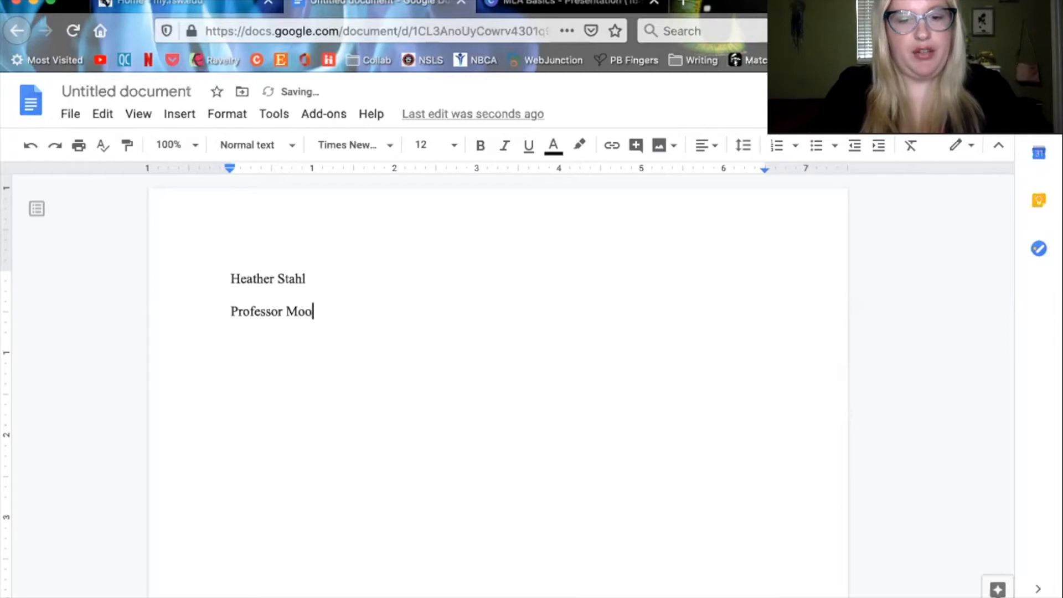
pyautogui.write('dy')
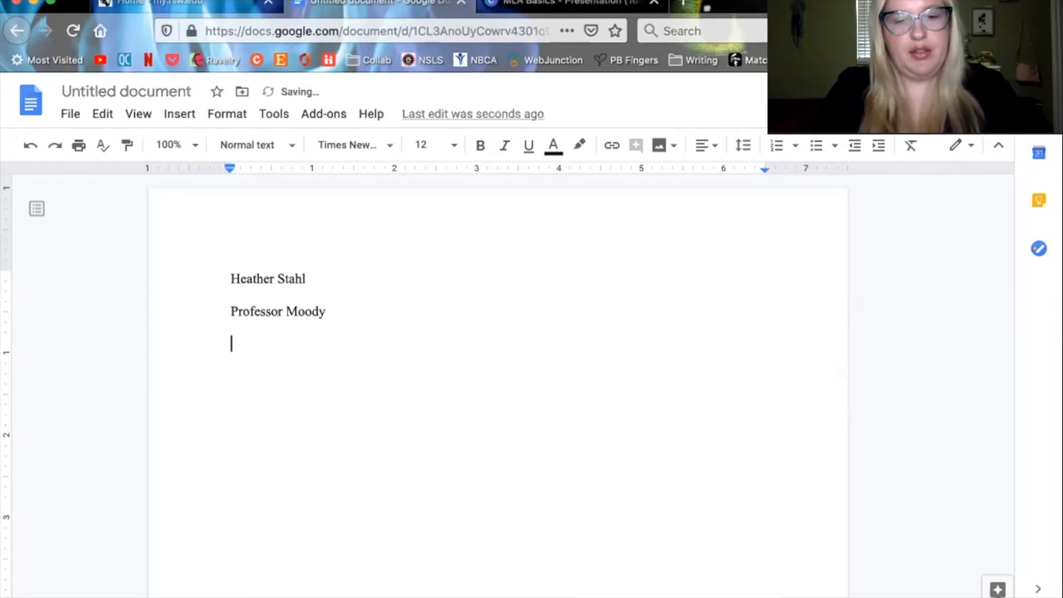
pyautogui.write('ENC 1102')
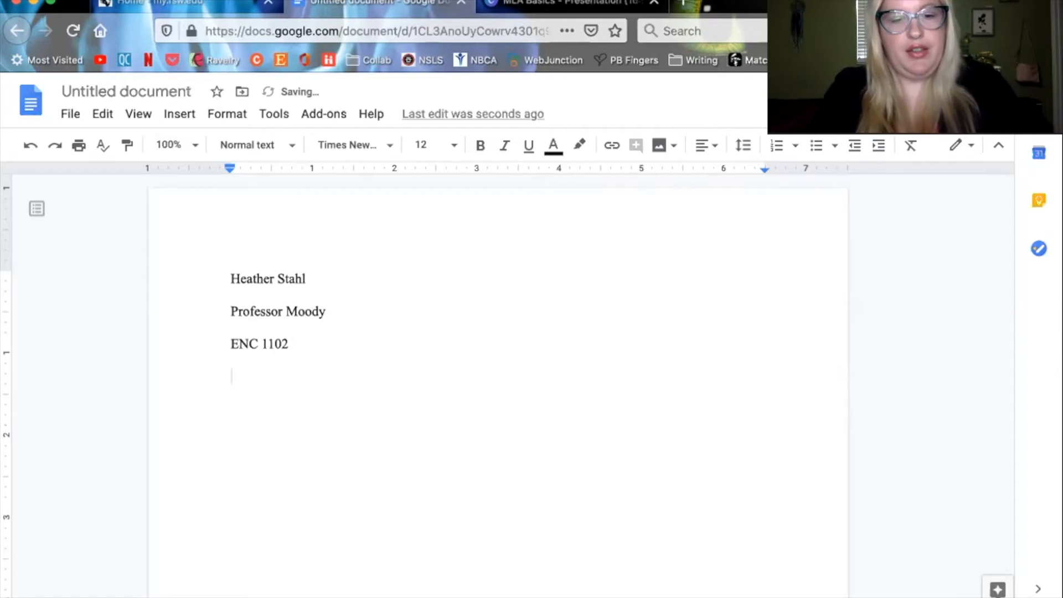
pyautogui.write('31 July 2020')
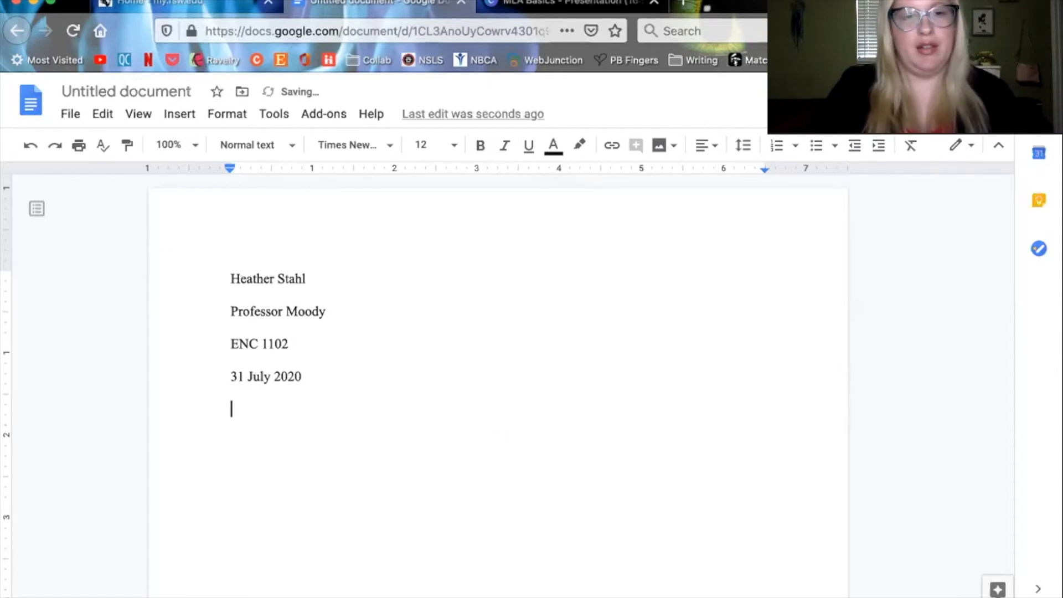
pyautogui.moveTo(485, 456)
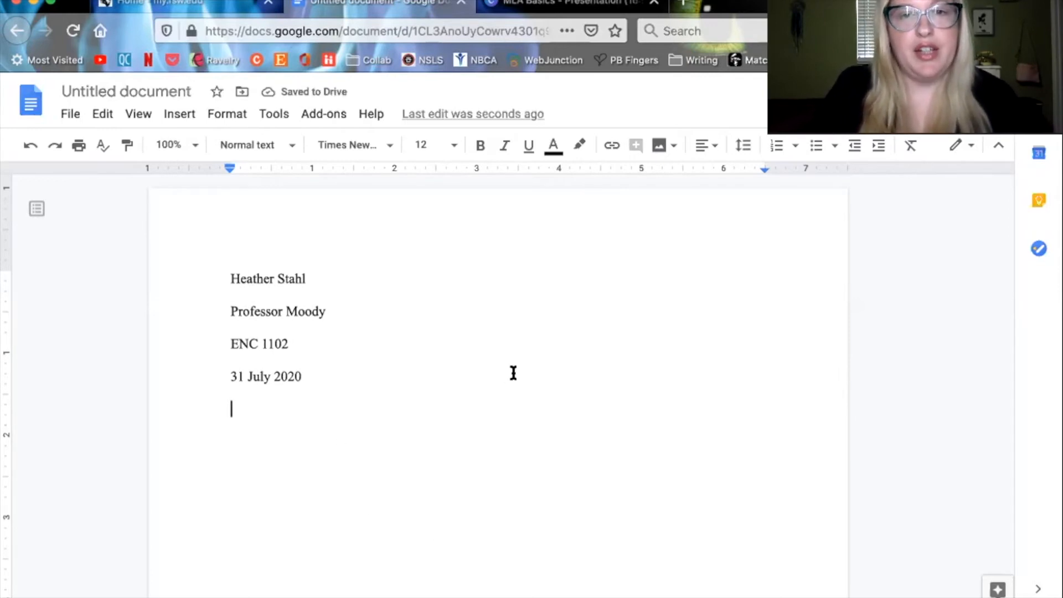
pyautogui.moveTo(704, 145)
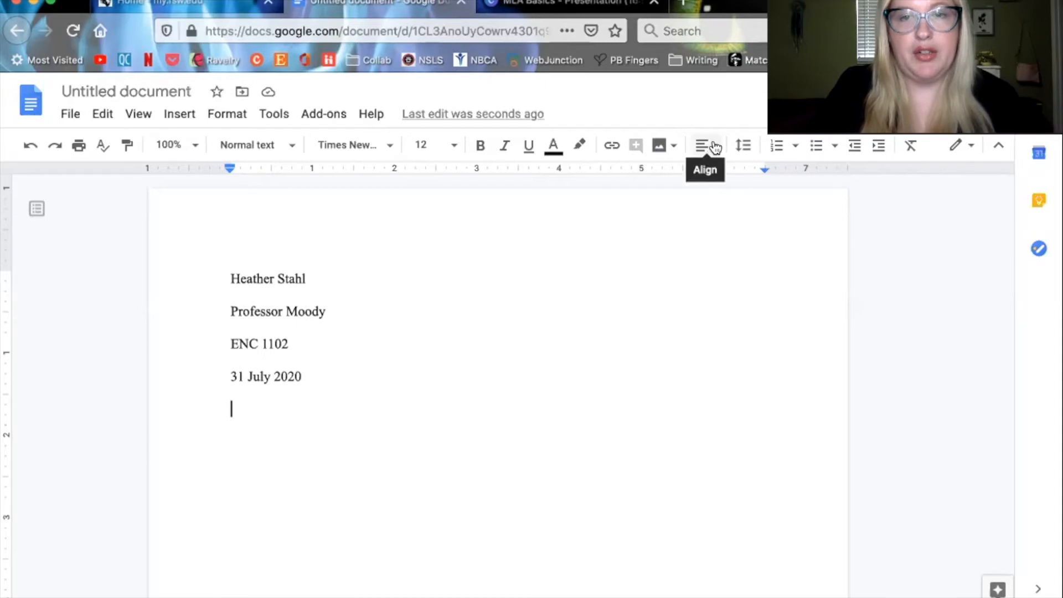
# Add the centered title 'Impressive Title Here' below the heading.
pyautogui.click(701, 146)
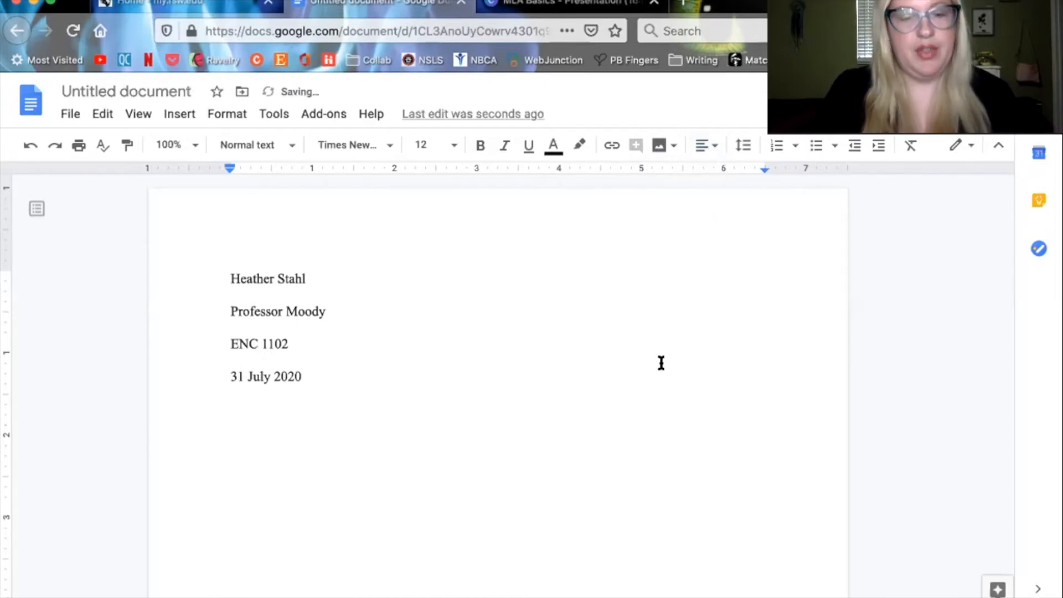
pyautogui.write('Impressive z')
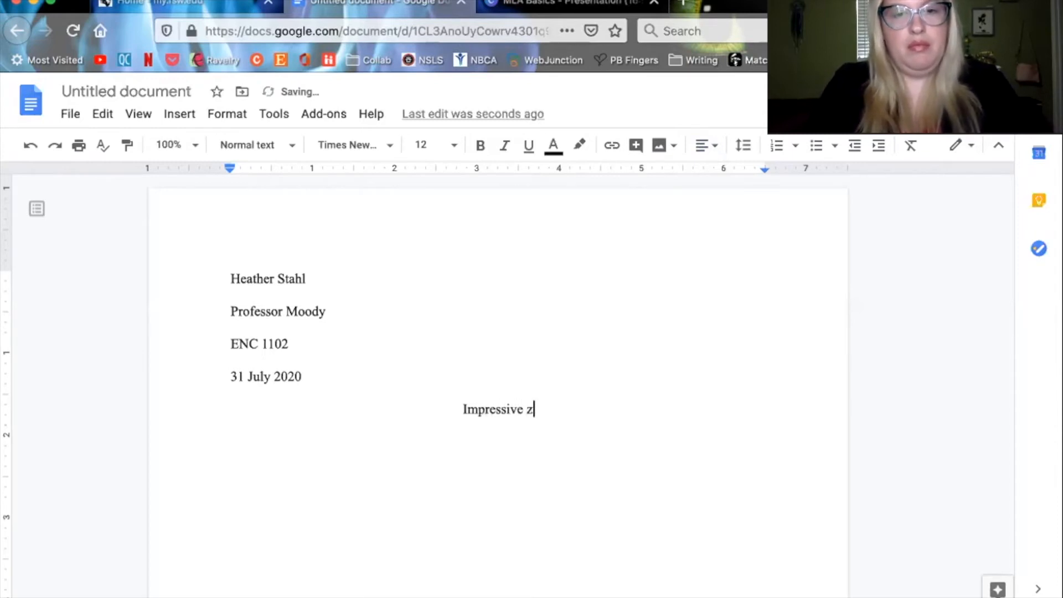
pyautogui.write('Title He')
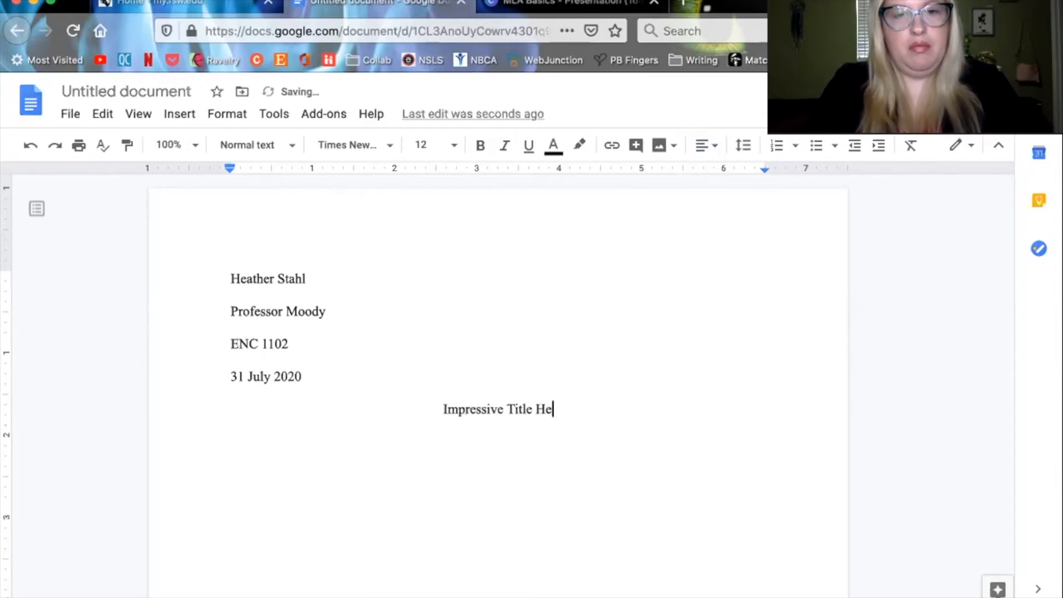
pyautogui.write('re')
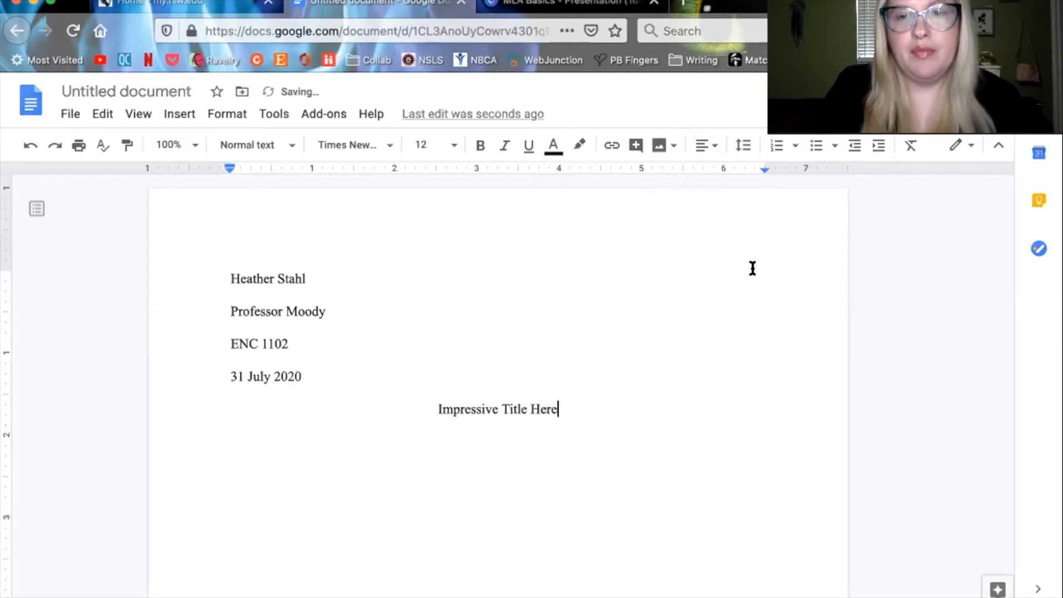
pyautogui.moveTo(702, 145)
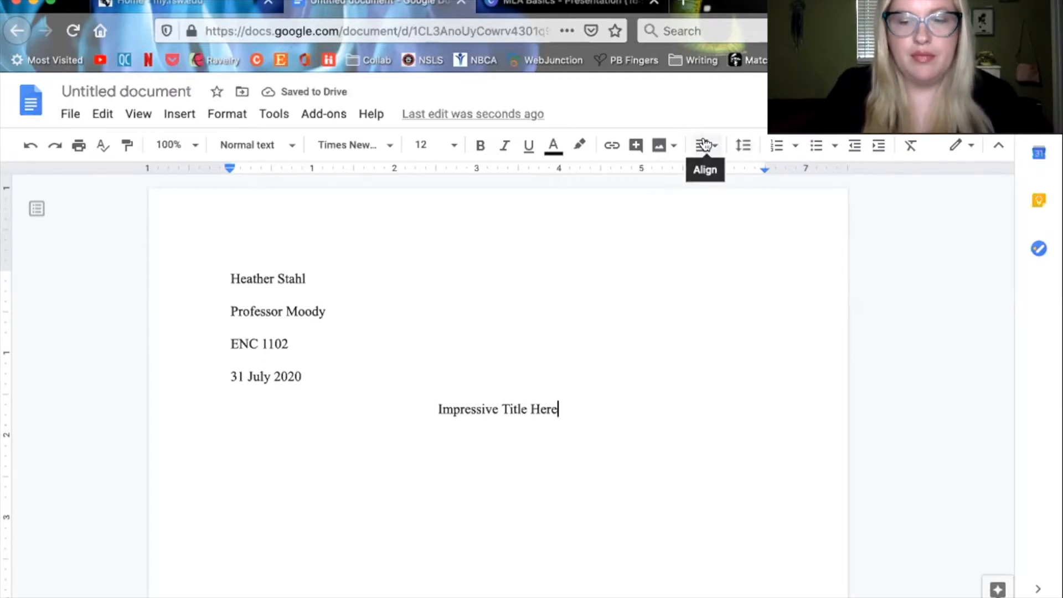
# Begin the body with the sentence about Professor Snape and half-inch first-line indents.
pyautogui.click(701, 145)
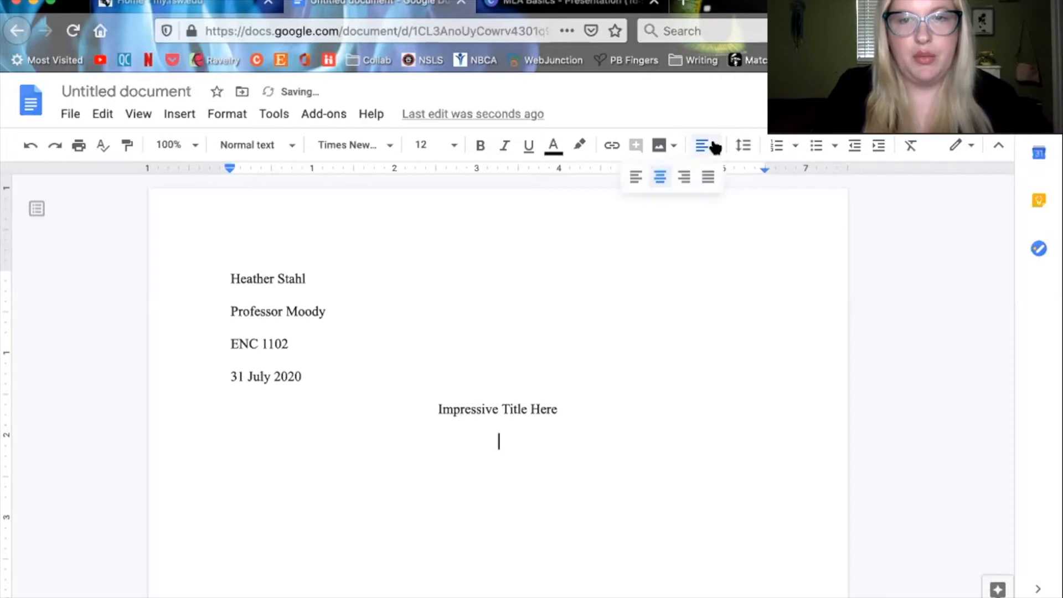
pyautogui.moveTo(637, 177)
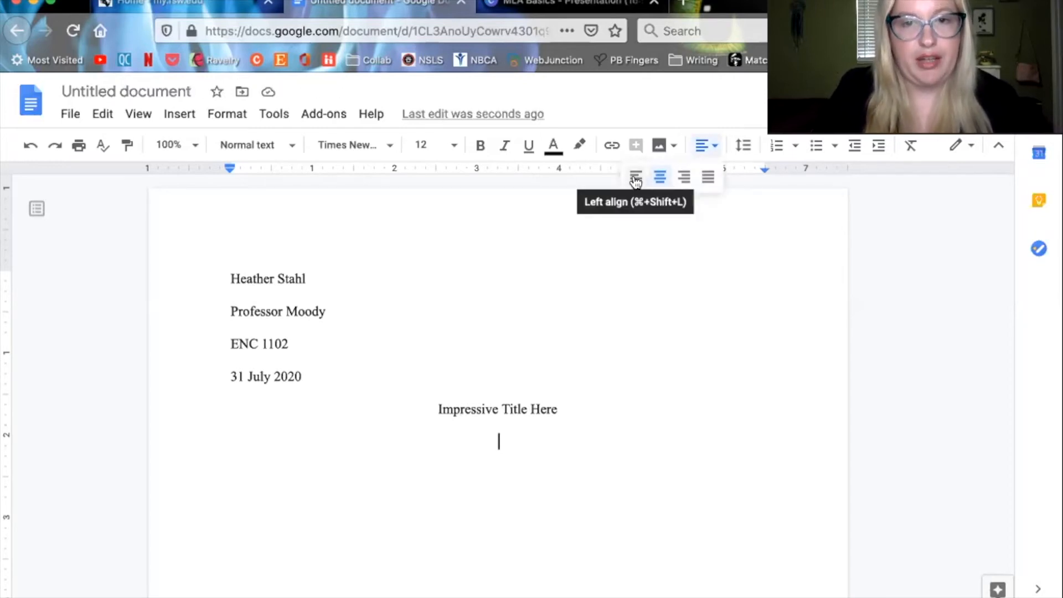
pyautogui.write('Professor Snape implores you to indent the first line of every paragraph one half inch.')
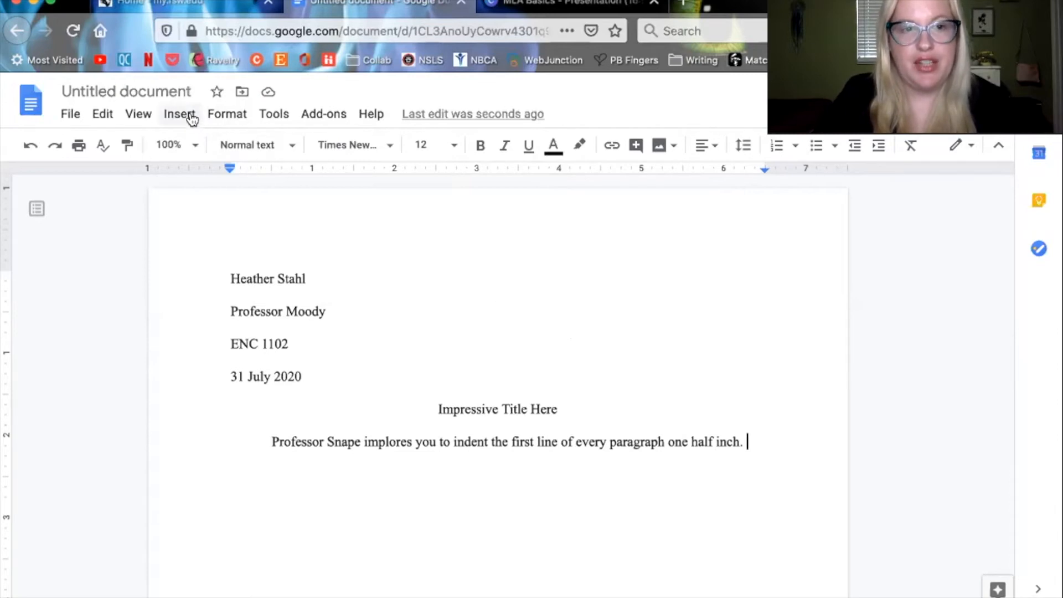
# Insert a header with page numbers starting at 1.
pyautogui.click(179, 113)
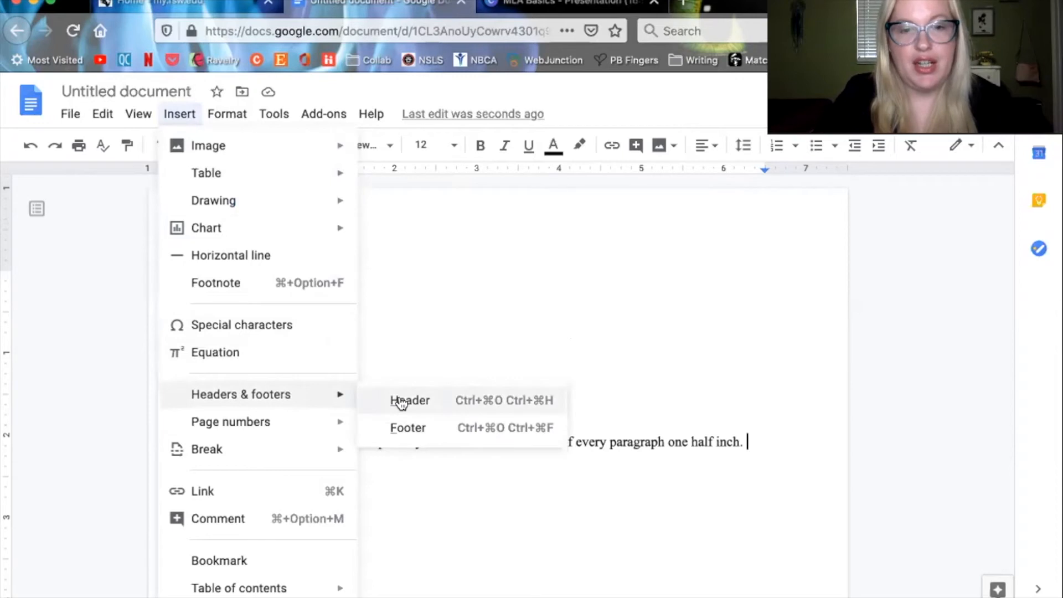
pyautogui.click(410, 401)
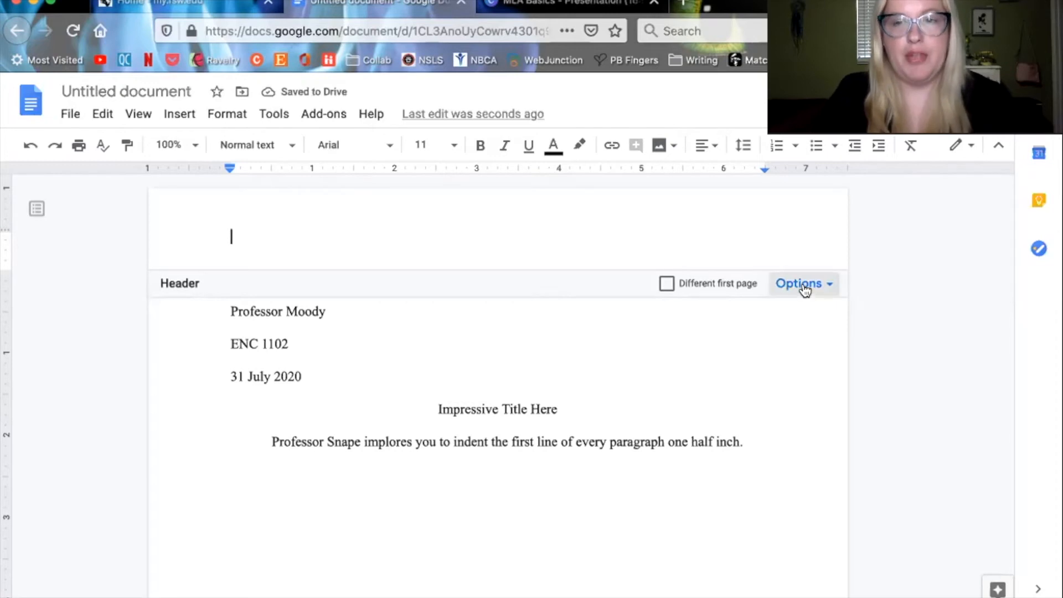
pyautogui.click(798, 284)
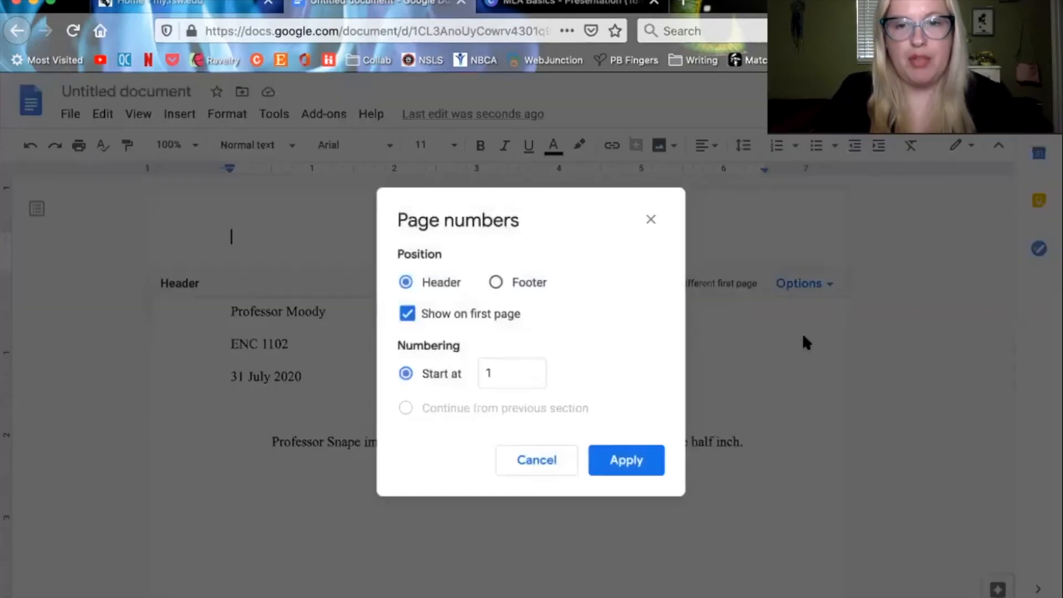
pyautogui.moveTo(393, 281)
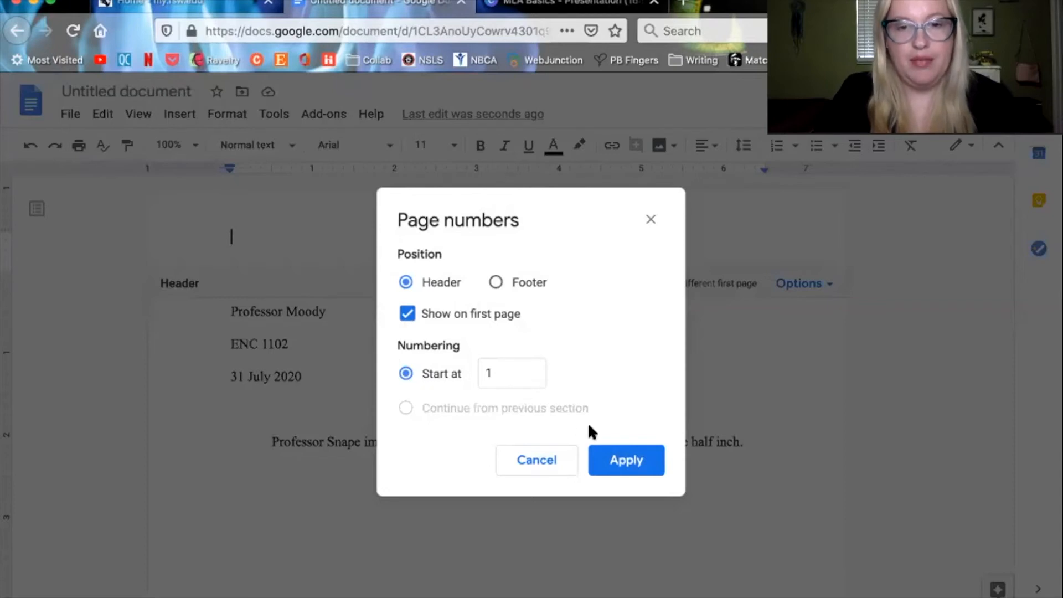
pyautogui.click(625, 459)
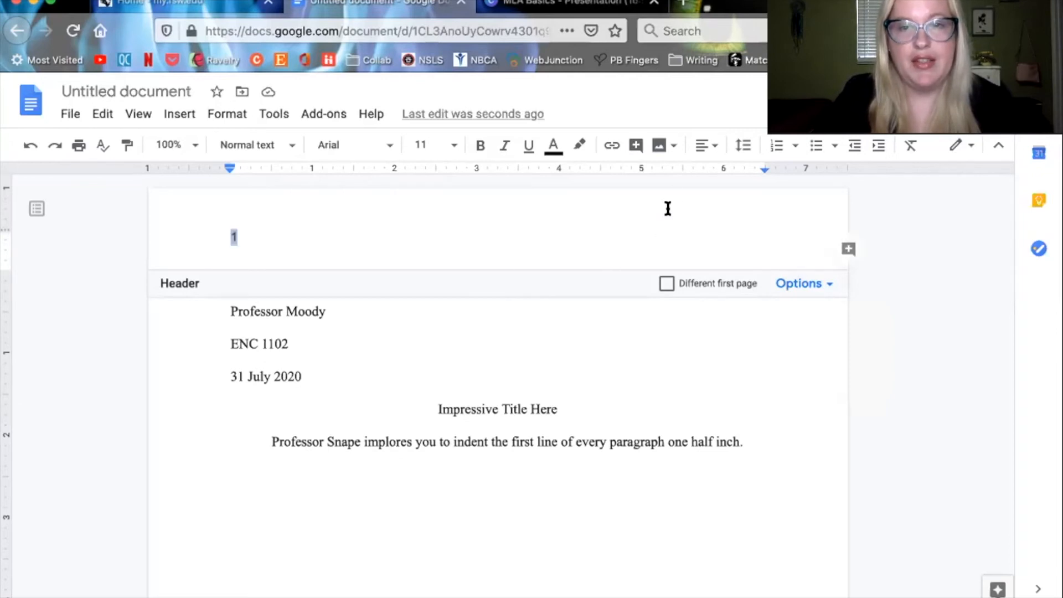
pyautogui.moveTo(704, 145)
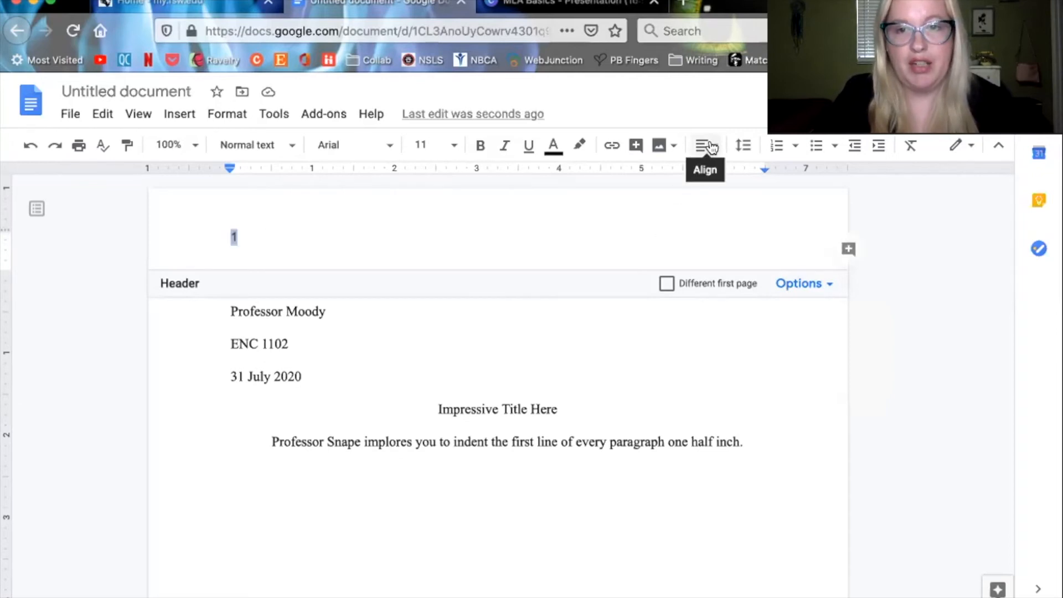
# Right-align the header, add 'Stahl' before the page number, and set its font size.
pyautogui.click(704, 145)
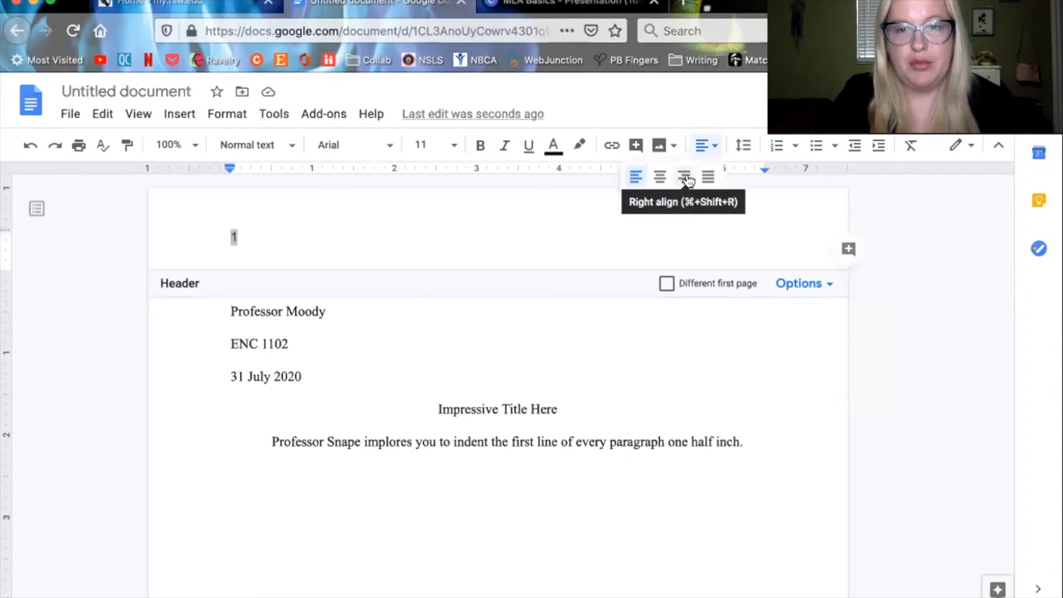
pyautogui.click(684, 177)
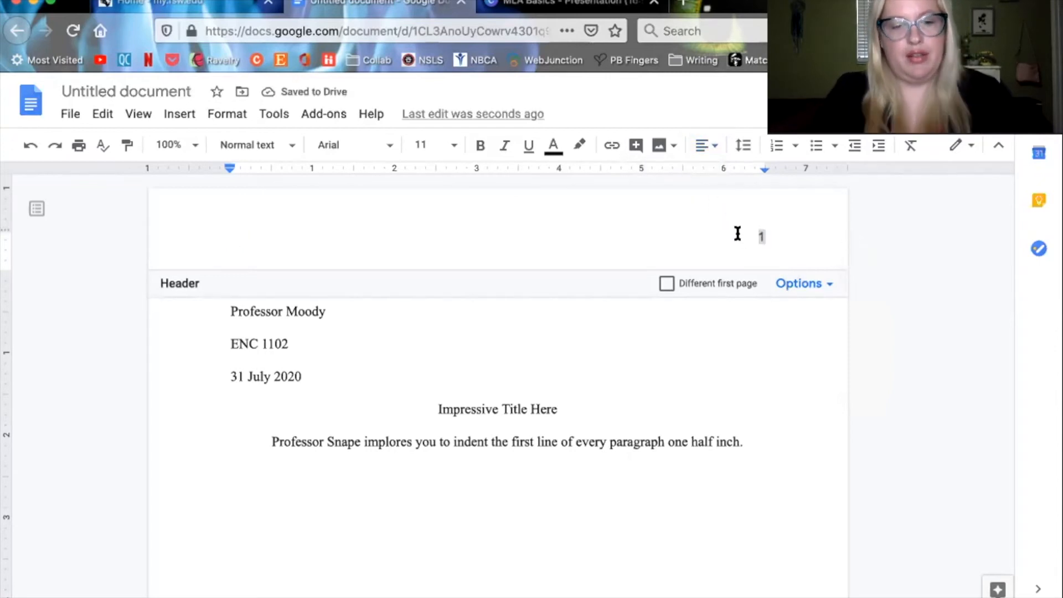
pyautogui.write('Stahl')
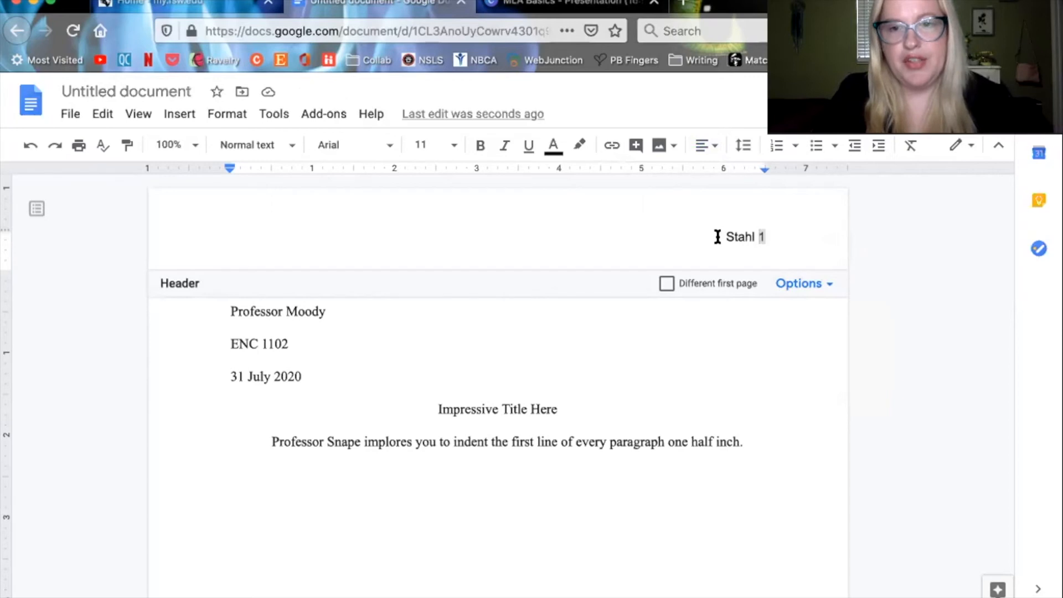
pyautogui.moveTo(553, 377)
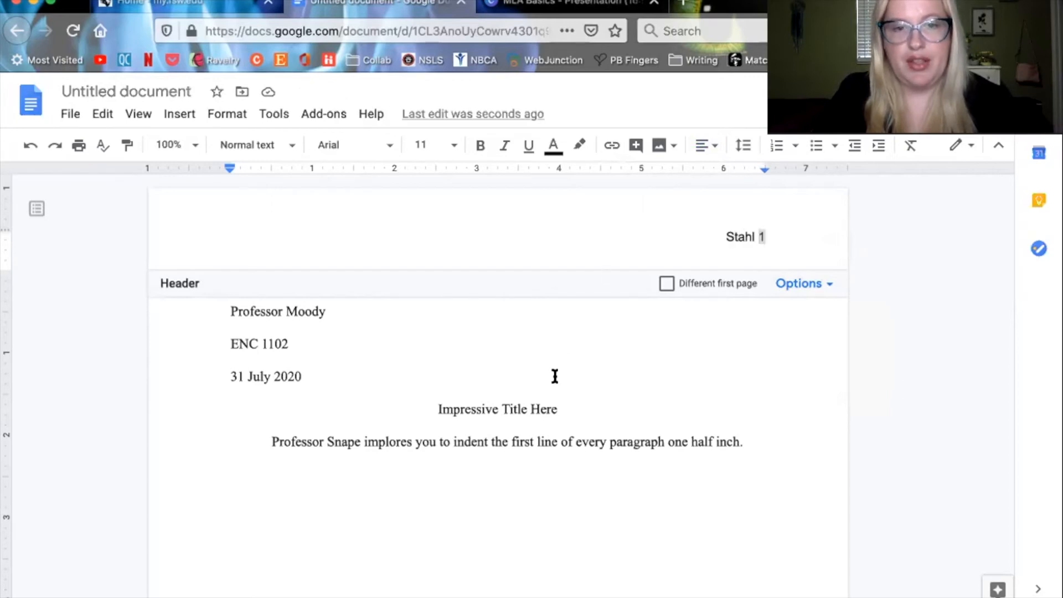
pyautogui.moveTo(694, 247)
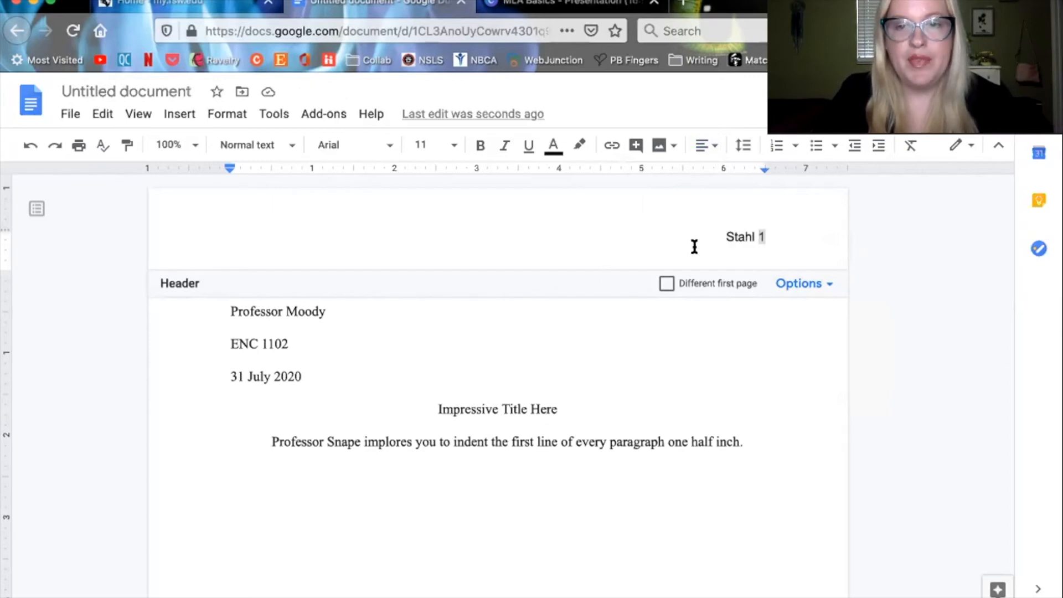
pyautogui.doubleClick(739, 237)
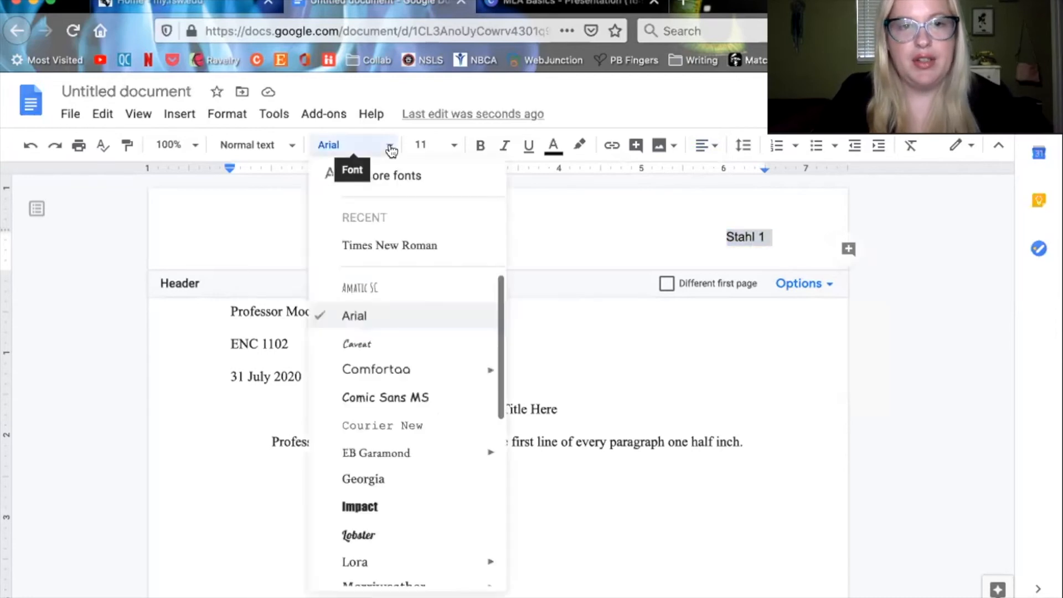
pyautogui.moveTo(380, 245)
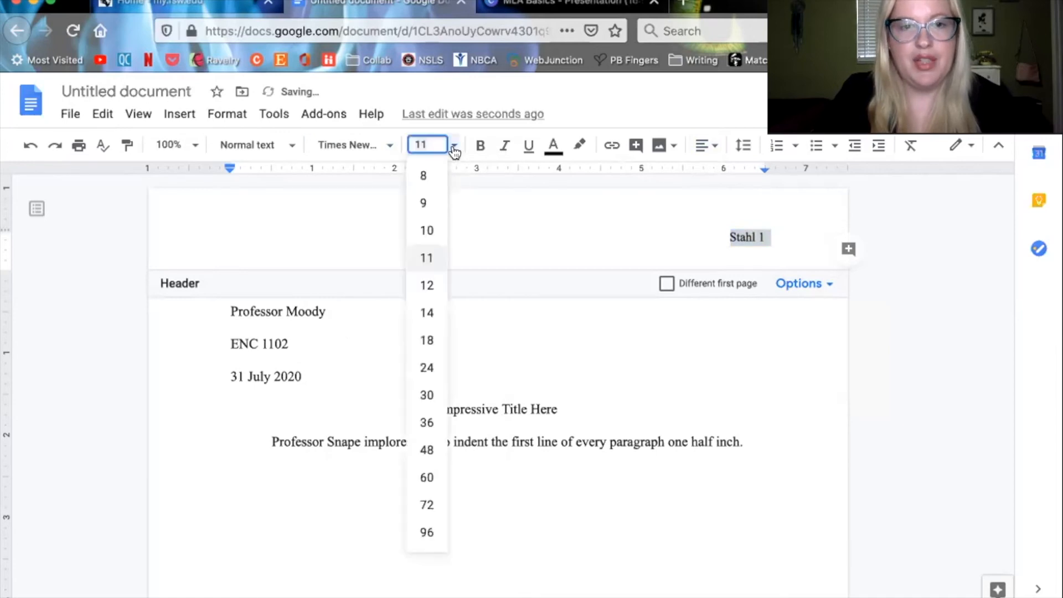
pyautogui.click(427, 285)
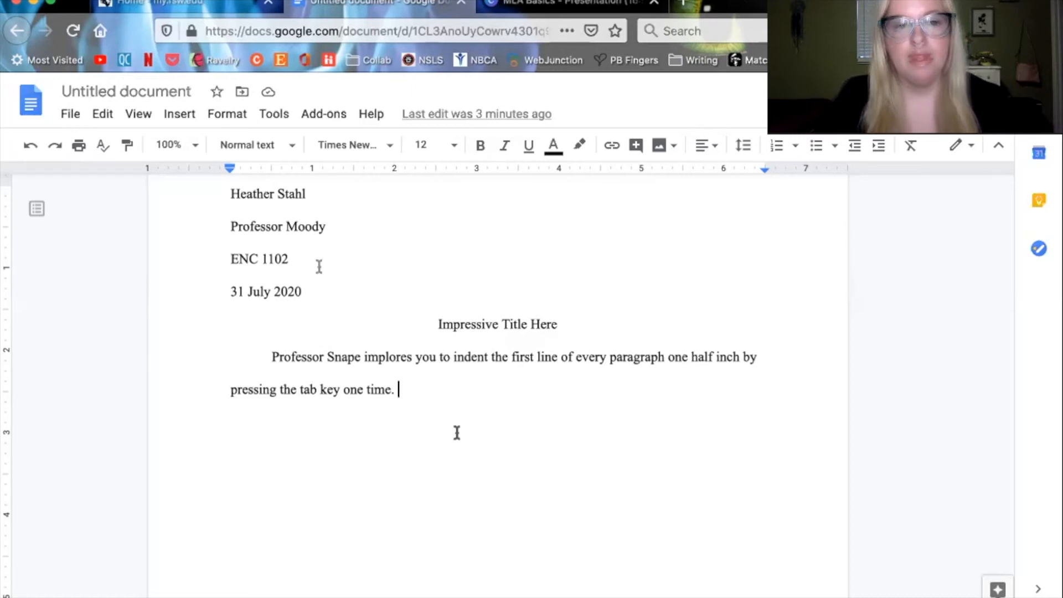
pyautogui.moveTo(421, 409)
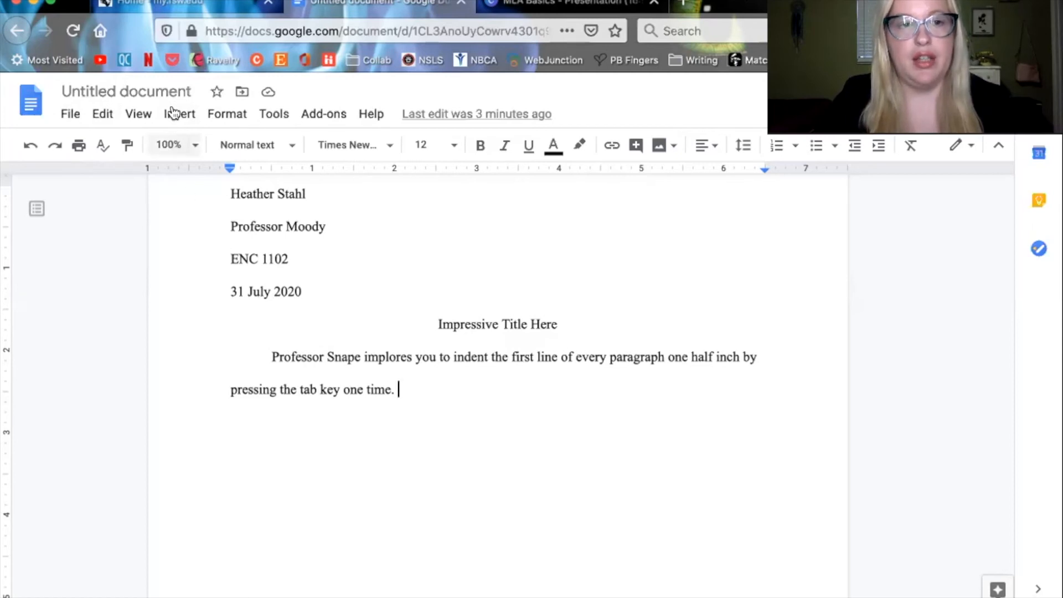
# Insert a page break after the body paragraph, starting page two headed 'Stahl 2'.
pyautogui.click(179, 114)
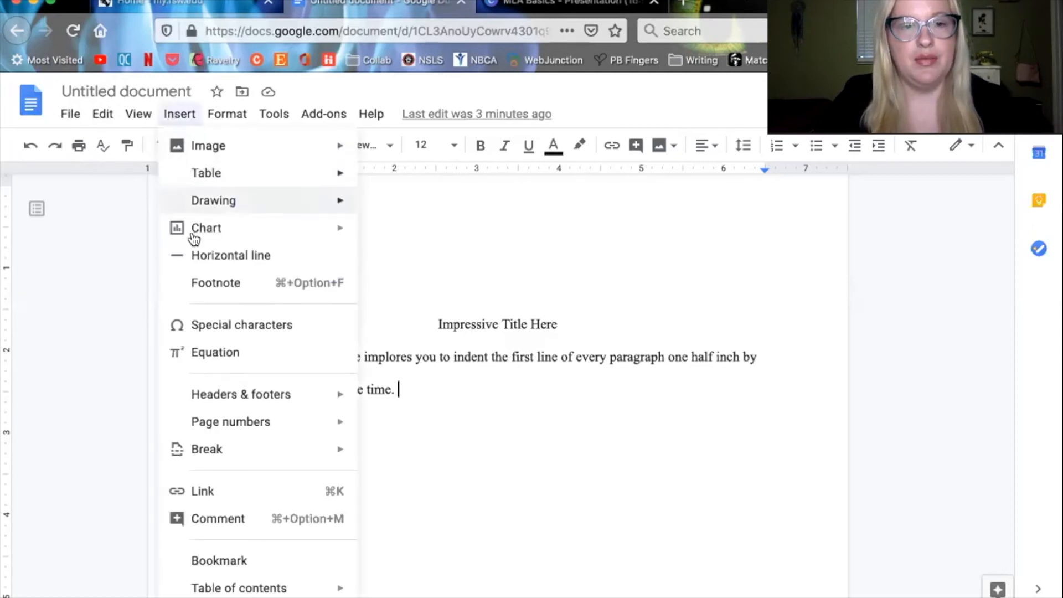
pyautogui.moveTo(213, 456)
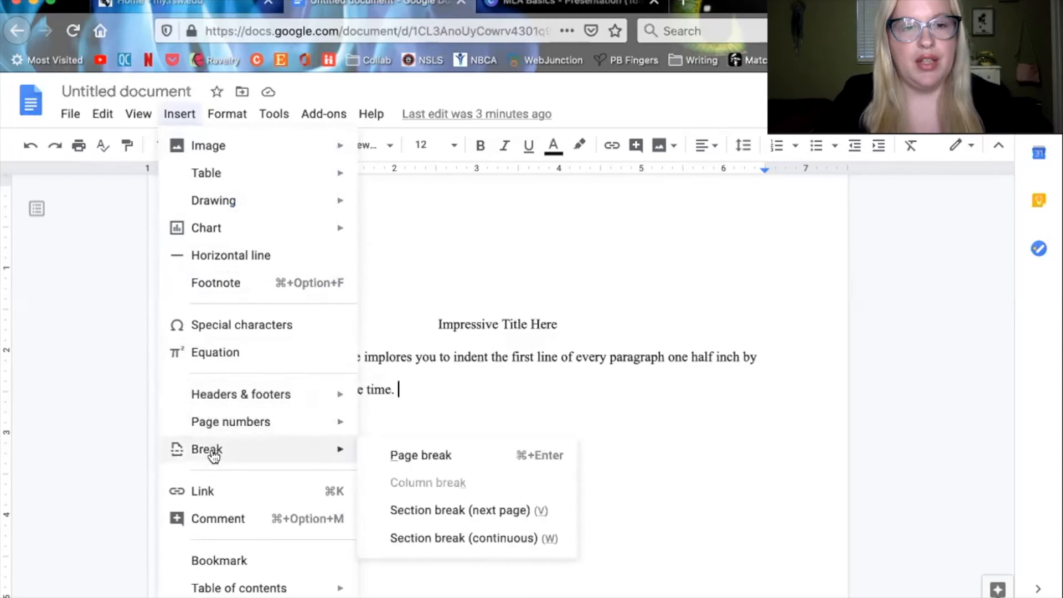
pyautogui.moveTo(432, 464)
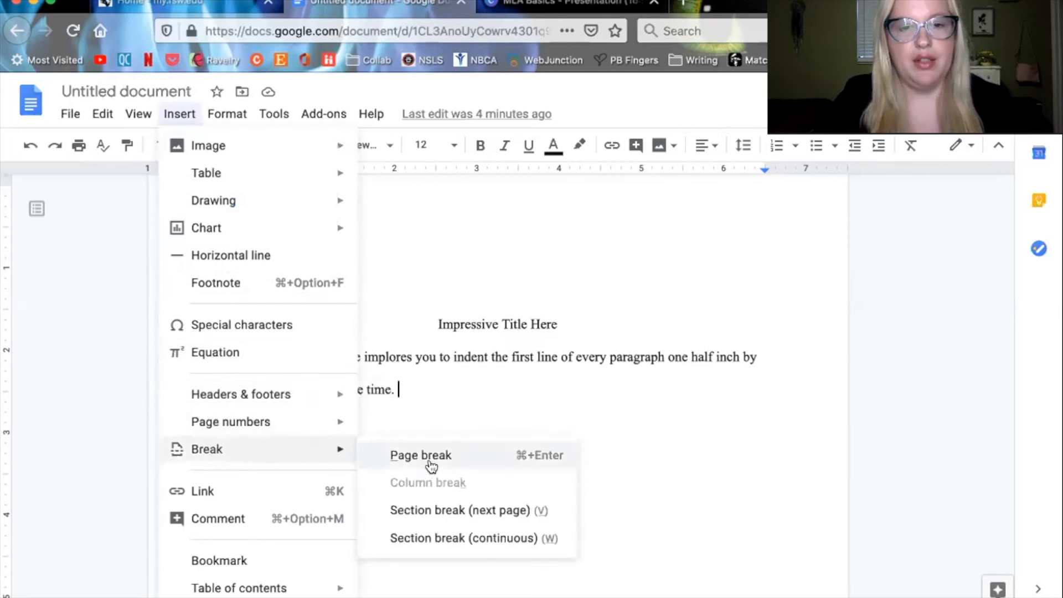
pyautogui.click(421, 456)
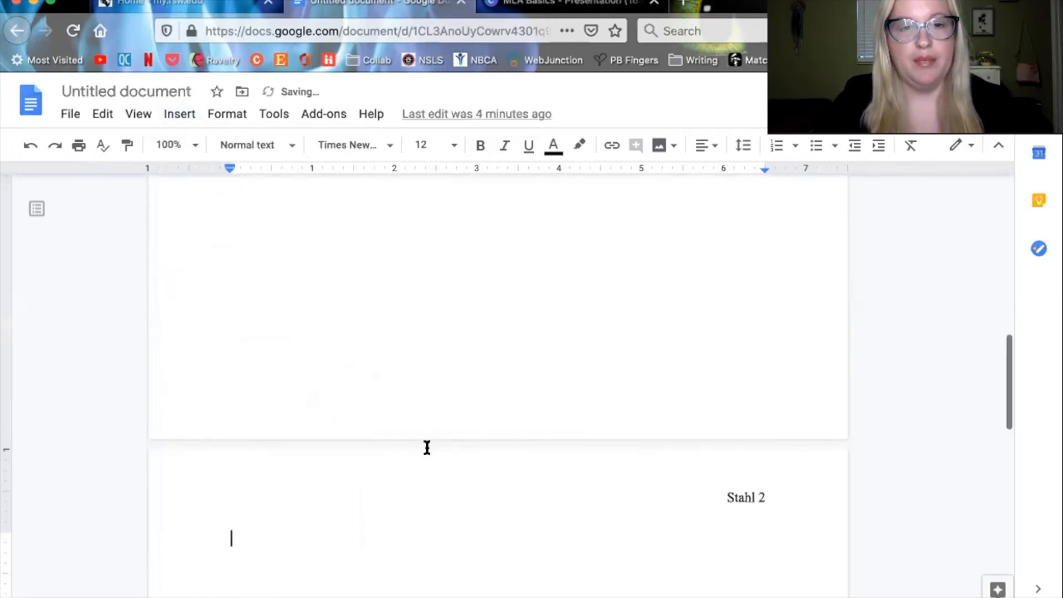
# Center a 'Works Cited' title at the top of page two above the pasted source entries.
pyautogui.scroll(-3)
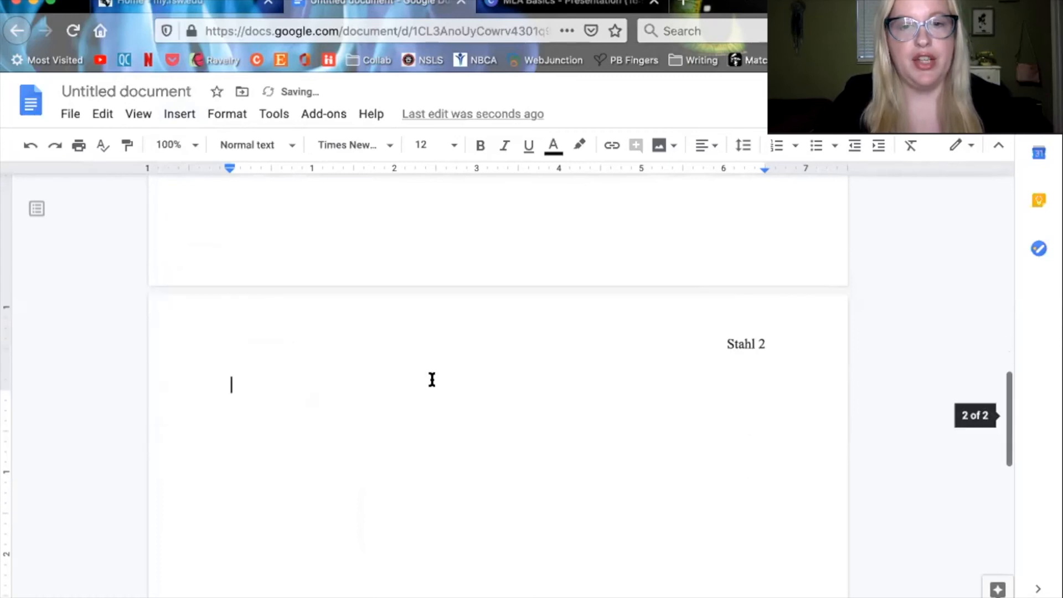
pyautogui.scroll(-3)
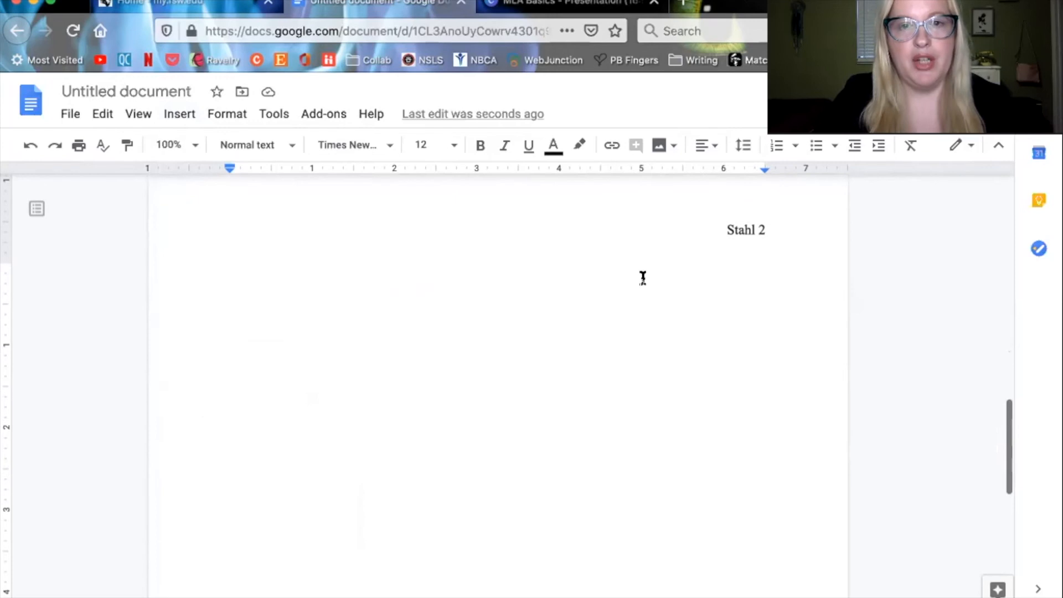
pyautogui.click(704, 145)
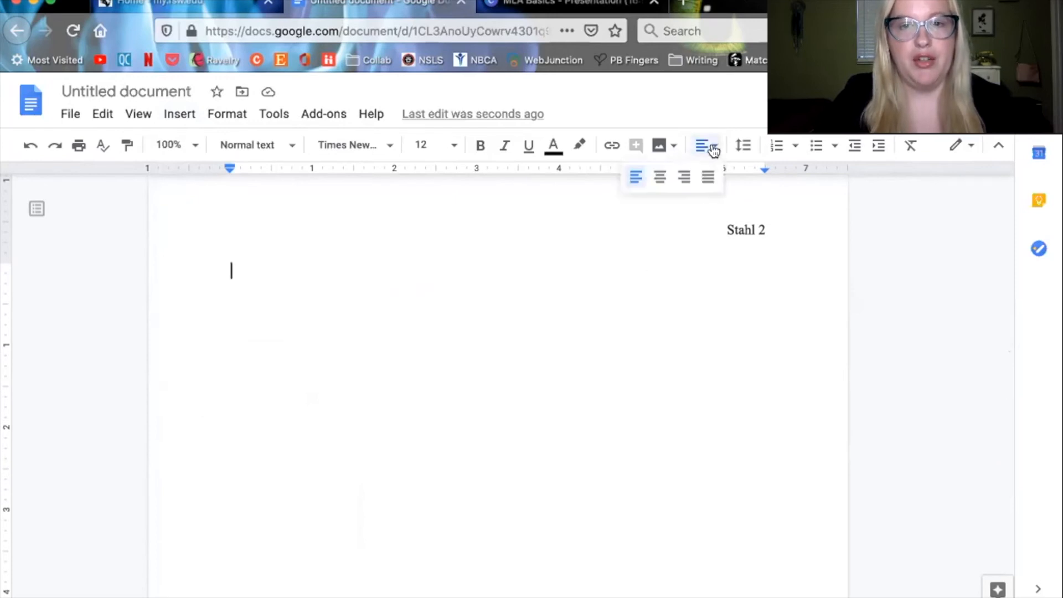
pyautogui.click(659, 177)
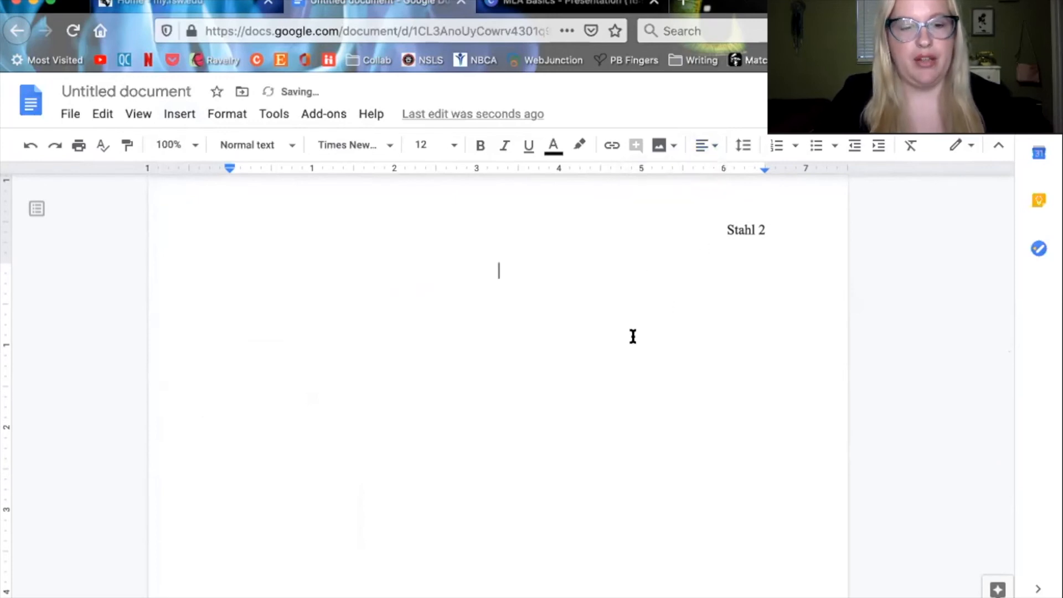
pyautogui.write('Works Cited')
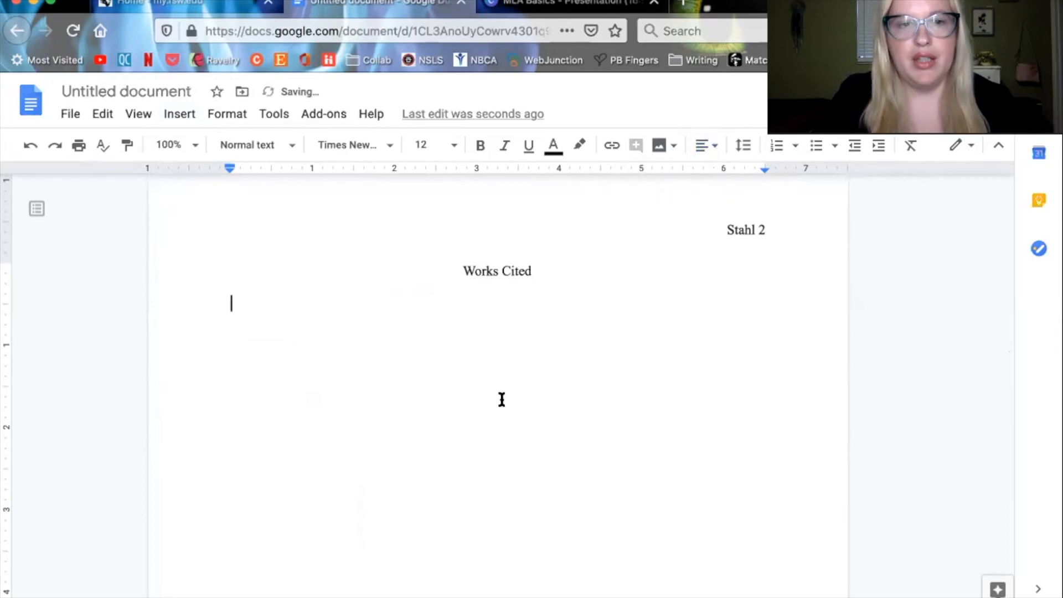
pyautogui.scroll(-3)
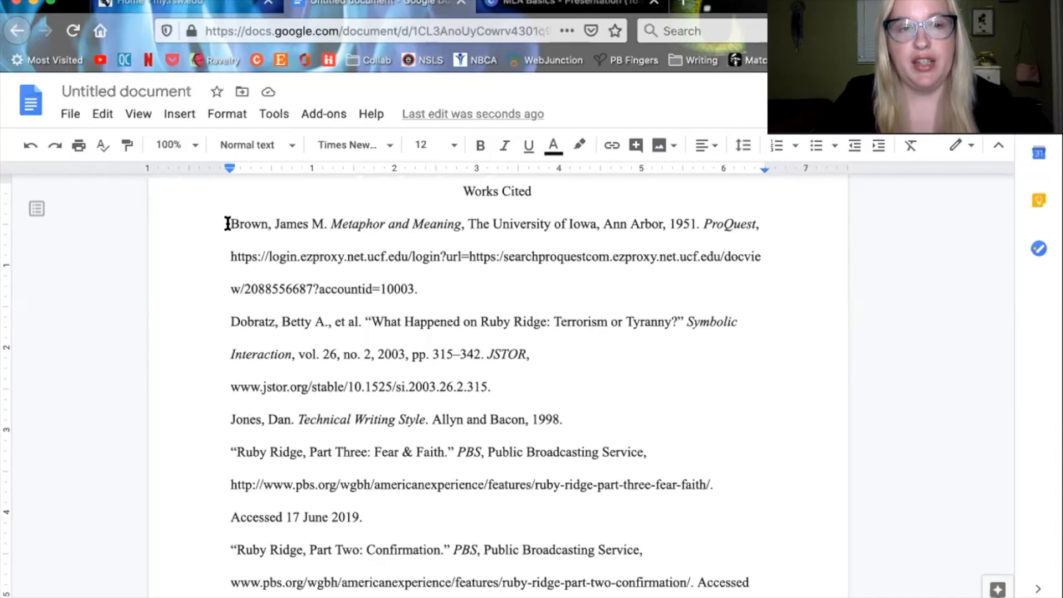
# Apply a 0.5-inch hanging special indent to all selected Works Cited entries.
pyautogui.moveTo(230, 224); pyautogui.dragTo(648, 451)
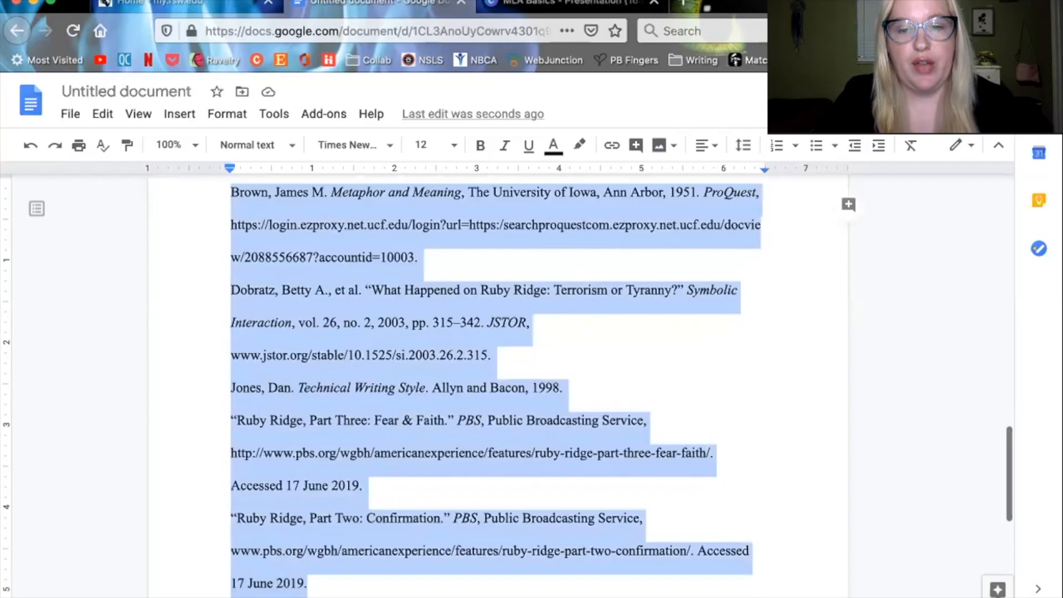
pyautogui.scroll(-3)
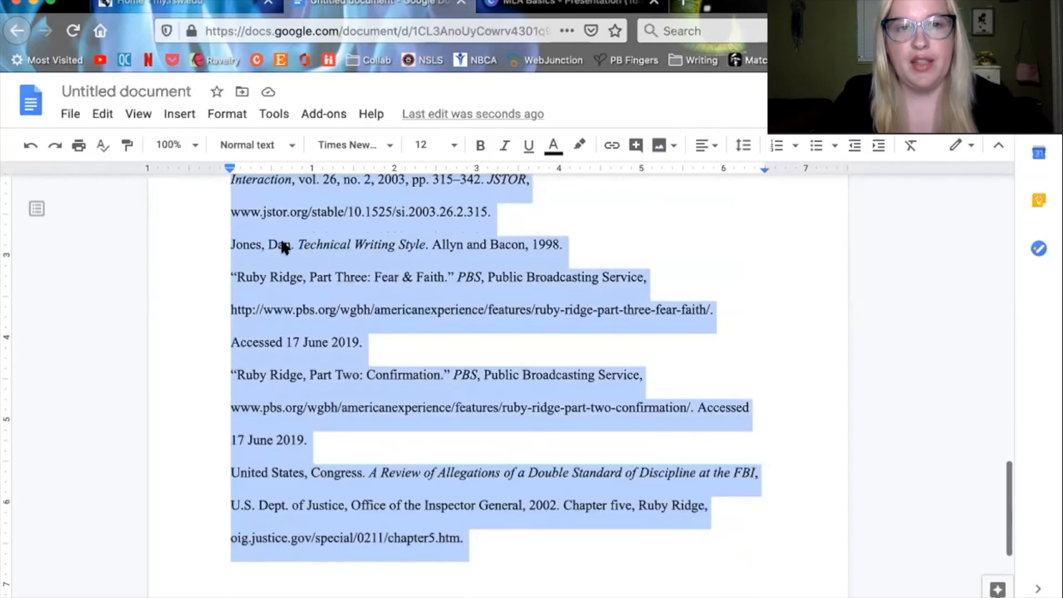
pyautogui.click(227, 113)
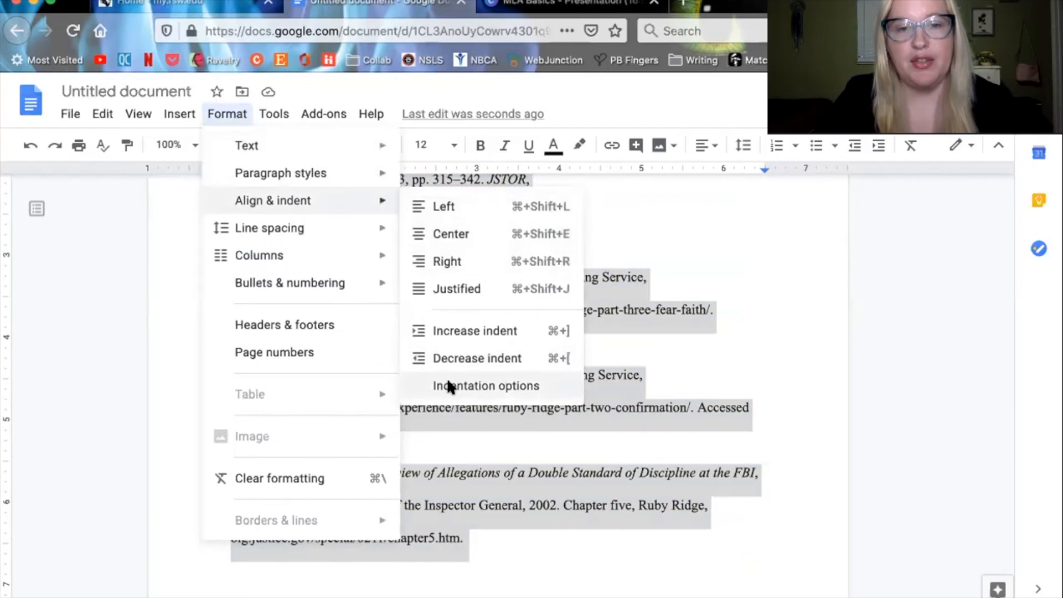
pyautogui.click(484, 385)
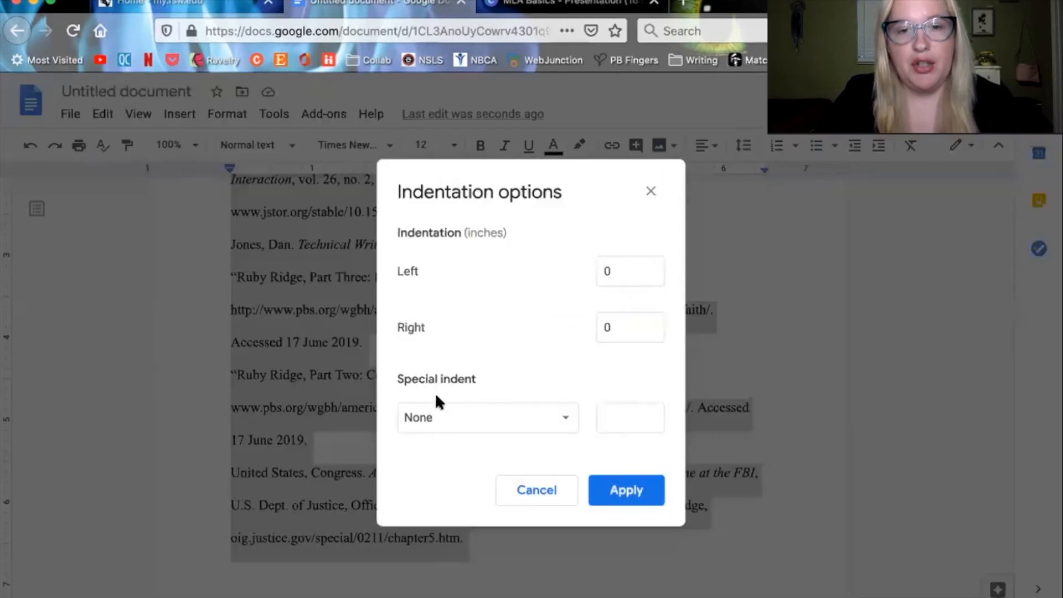
pyautogui.click(487, 417)
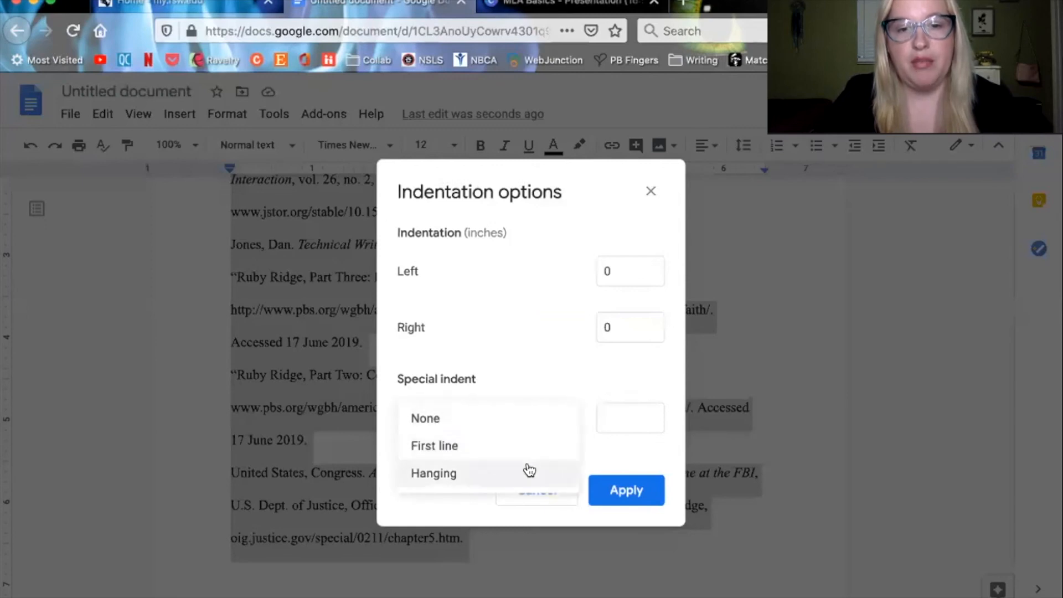
pyautogui.click(433, 473)
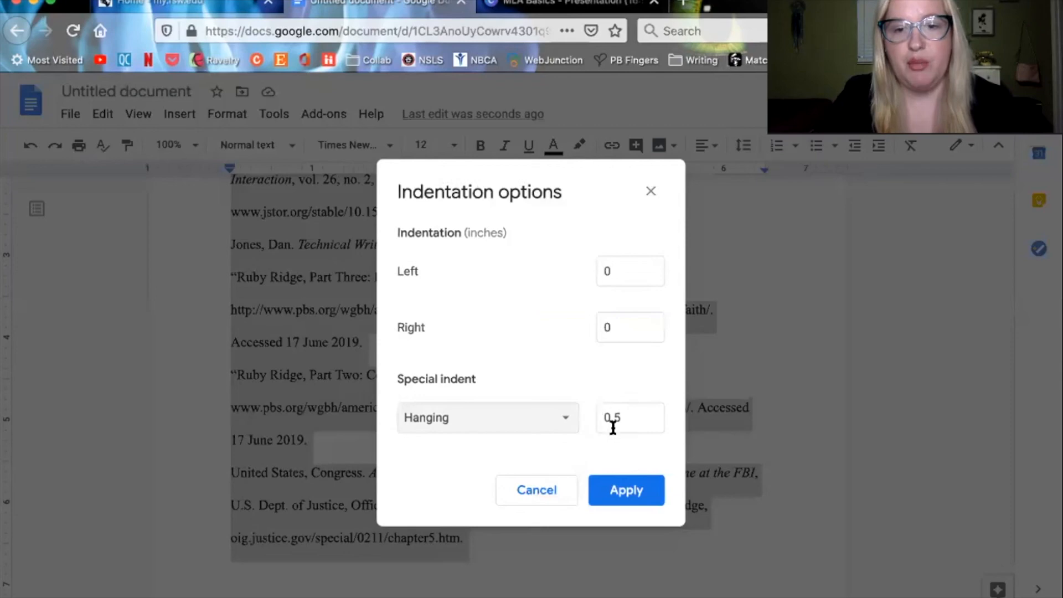
pyautogui.moveTo(618, 487)
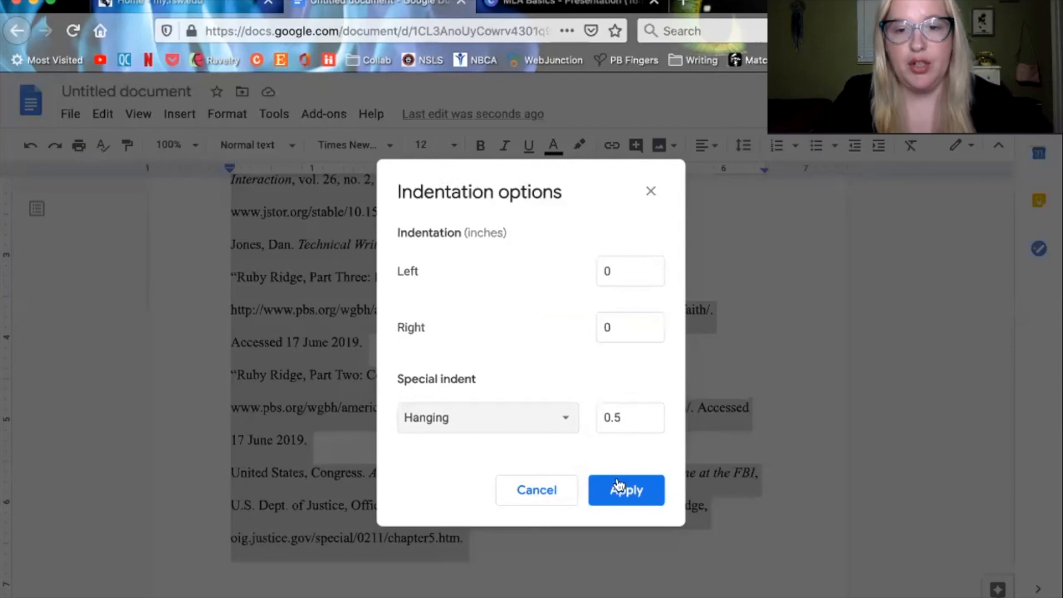
pyautogui.click(625, 489)
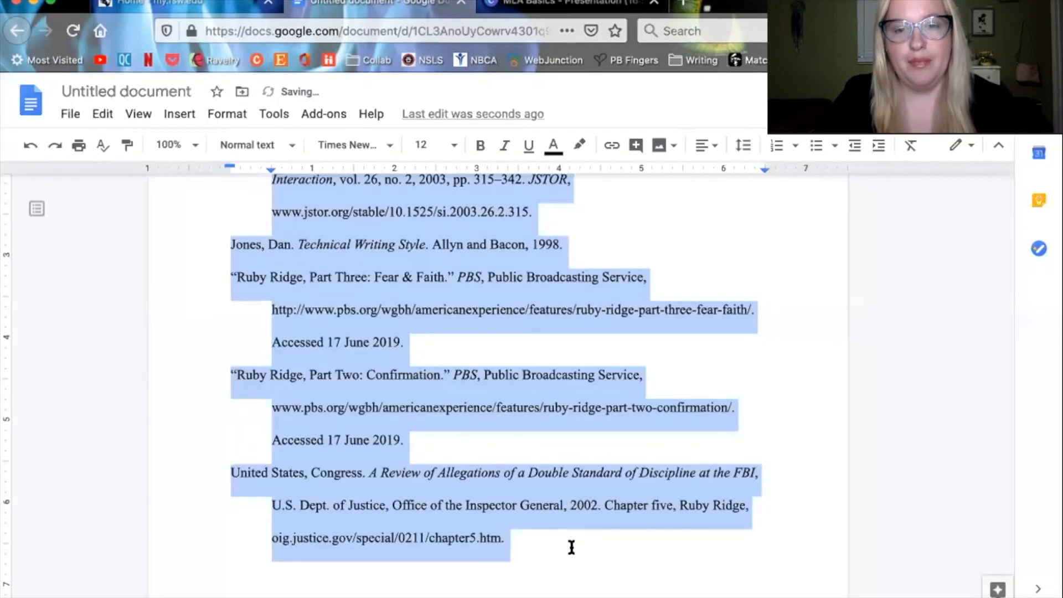